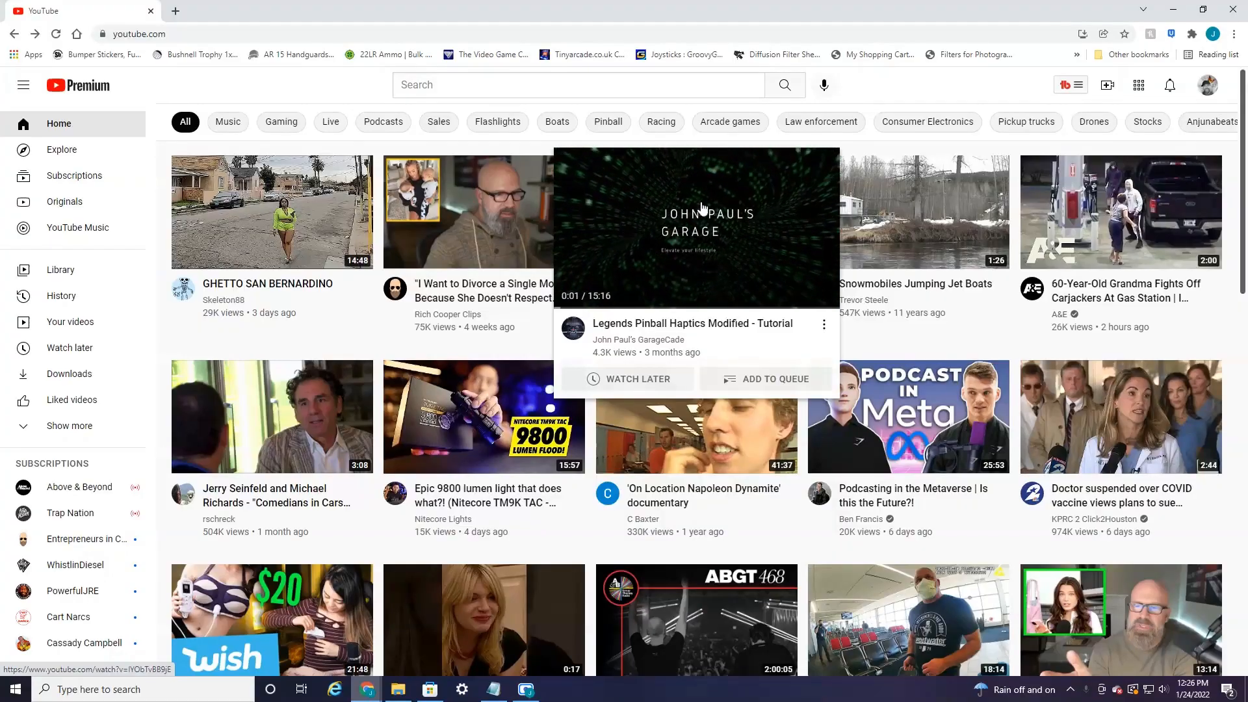
mouse_move(483, 416)
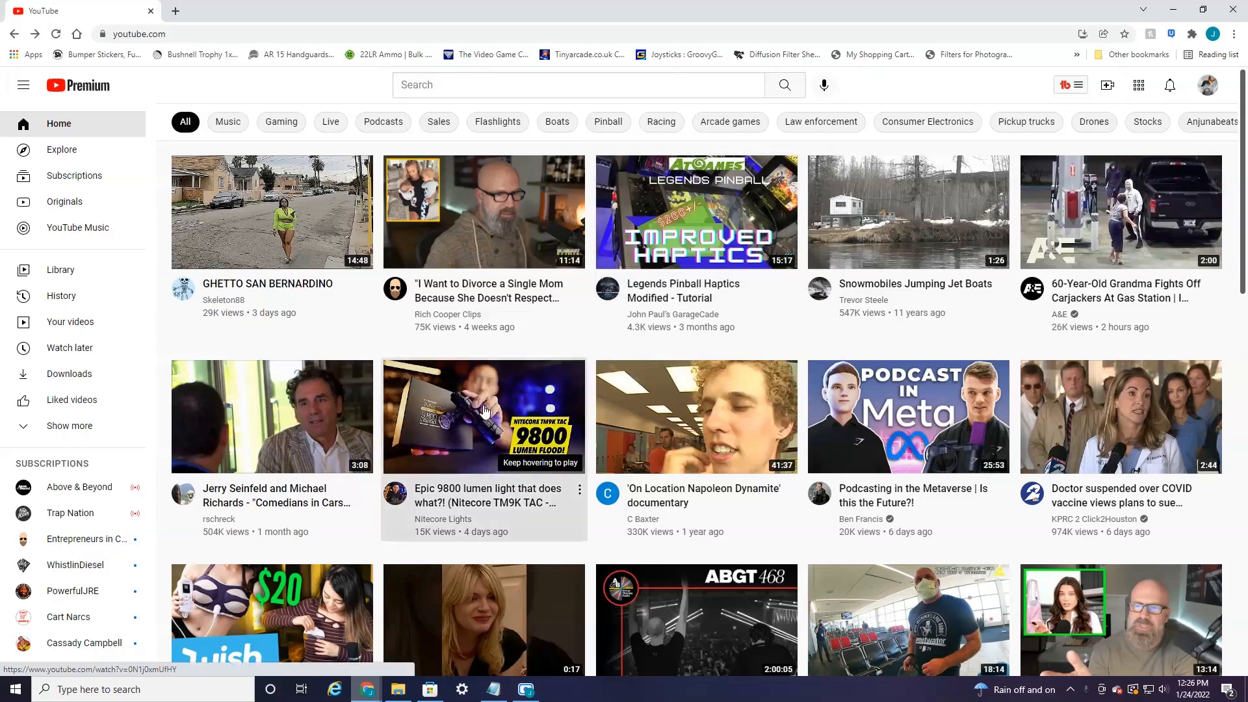
Step: Open the Nitecore 9800 lumen flashlight video and set its quality to 1080p
left_click(484, 416)
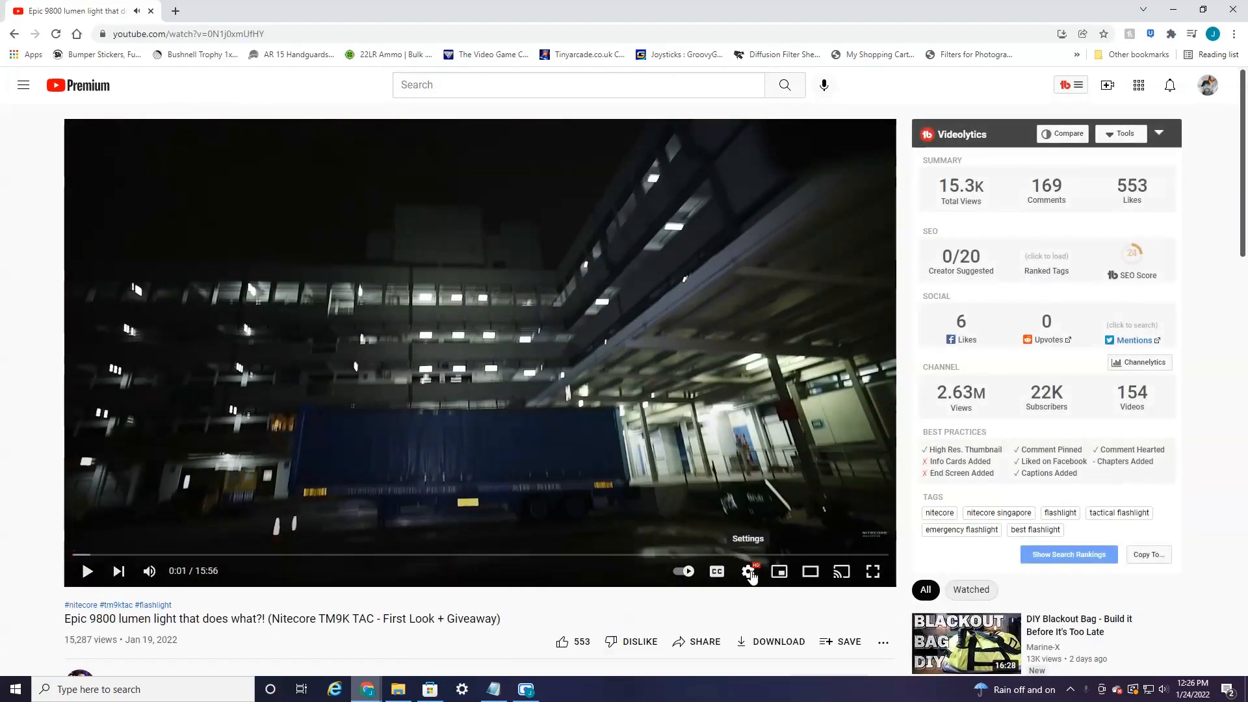
left_click(747, 571)
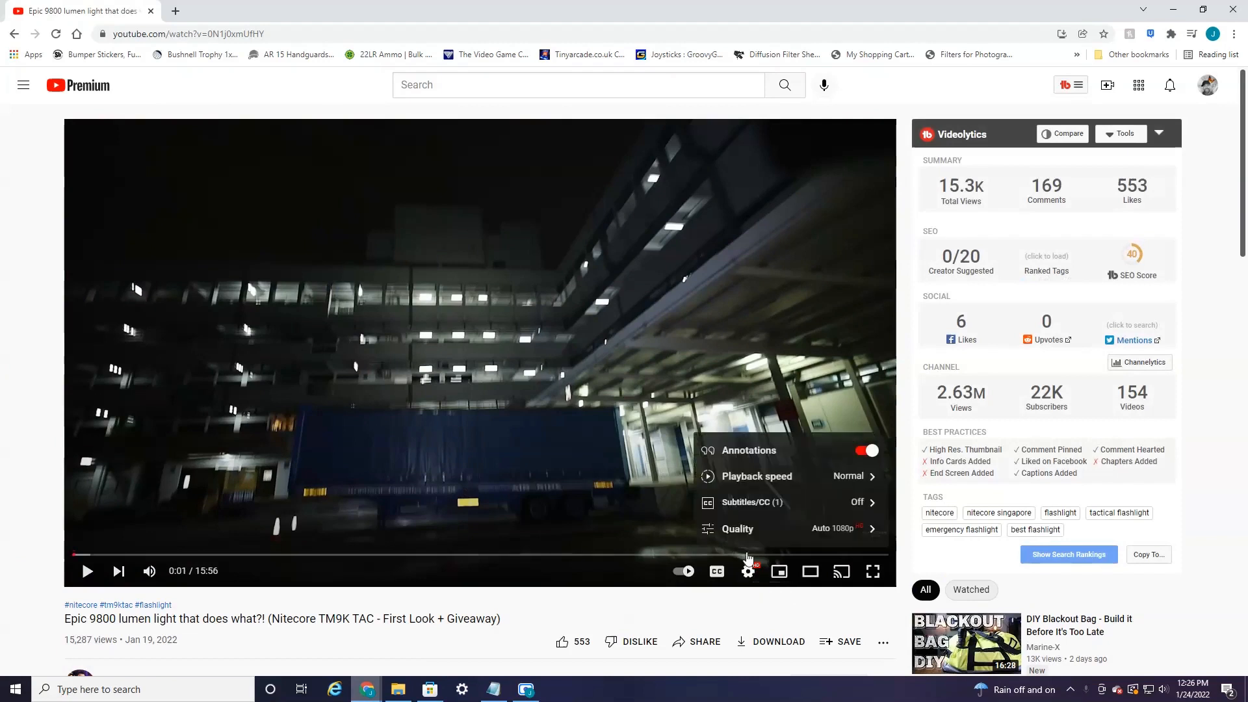
left_click(738, 529)
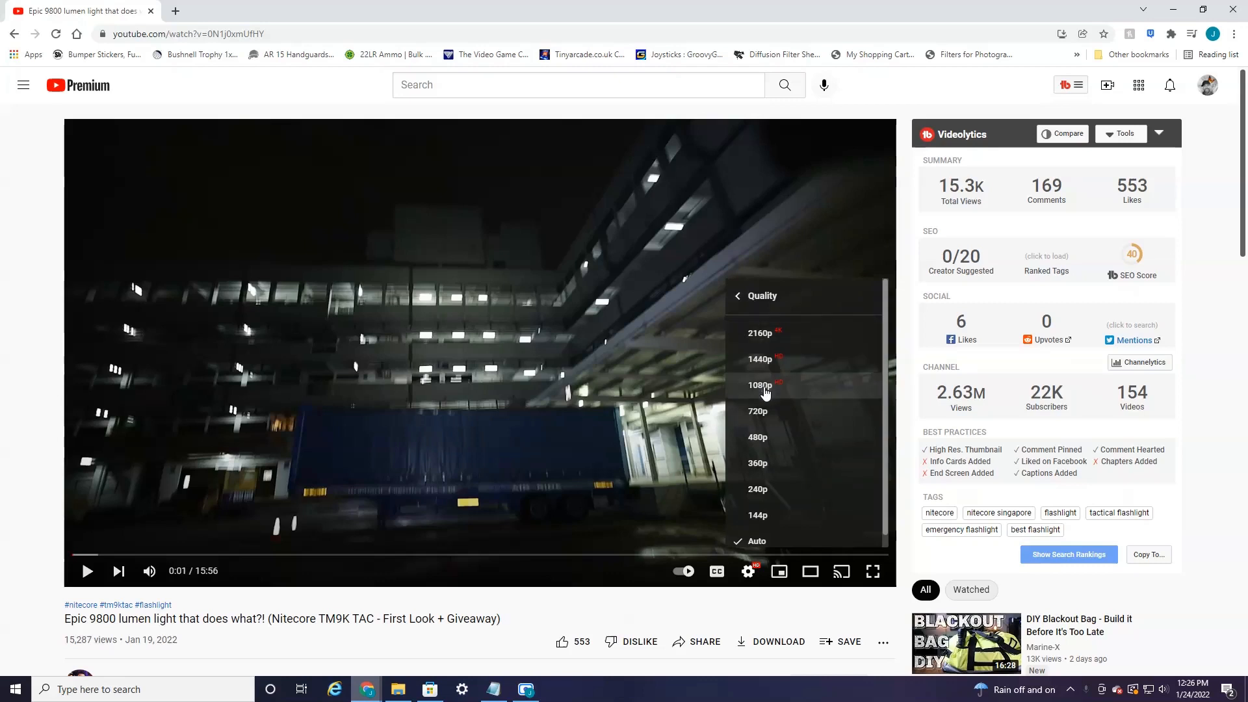
left_click(758, 385)
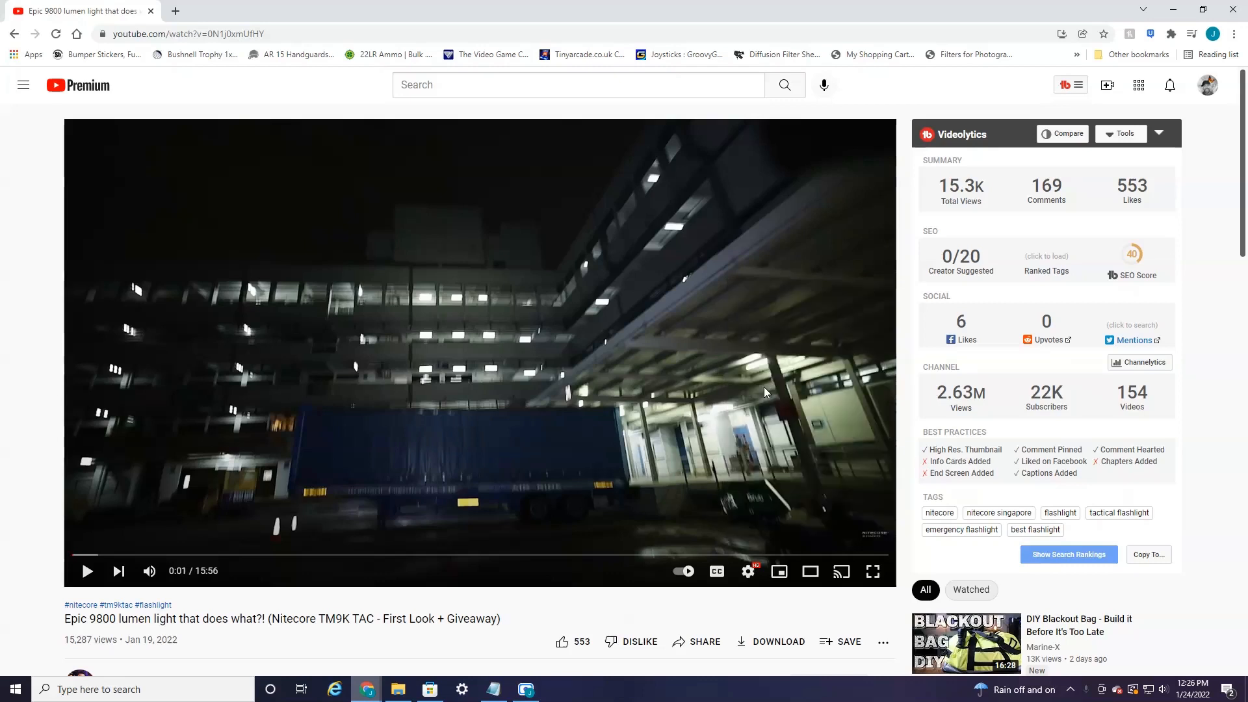
Step: Switch the video's quality back to Auto from the settings menu
left_click(748, 570)
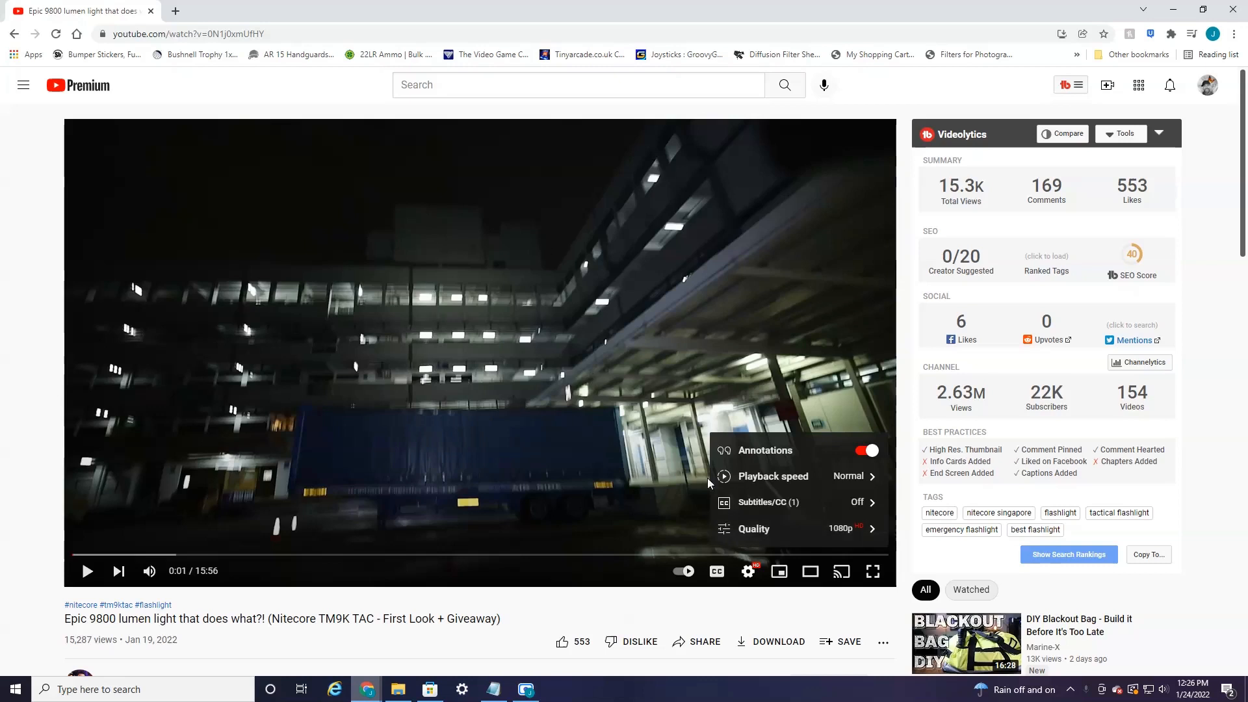
left_click(753, 529)
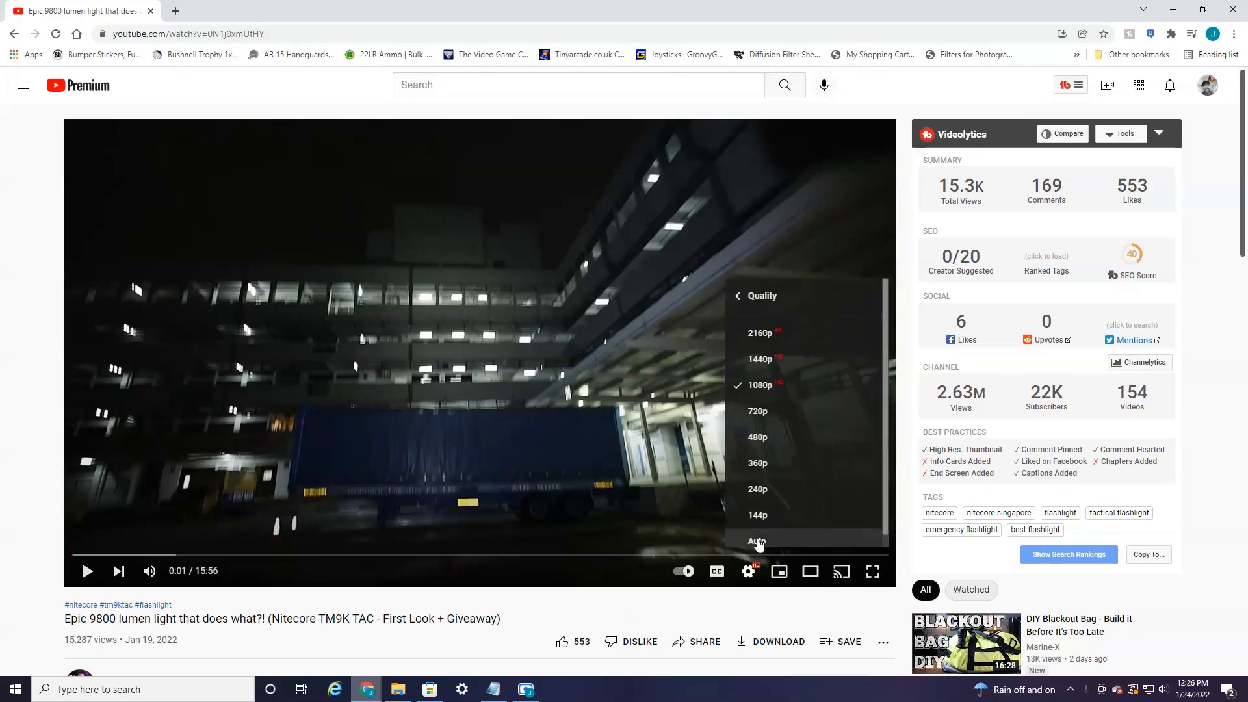
left_click(755, 540)
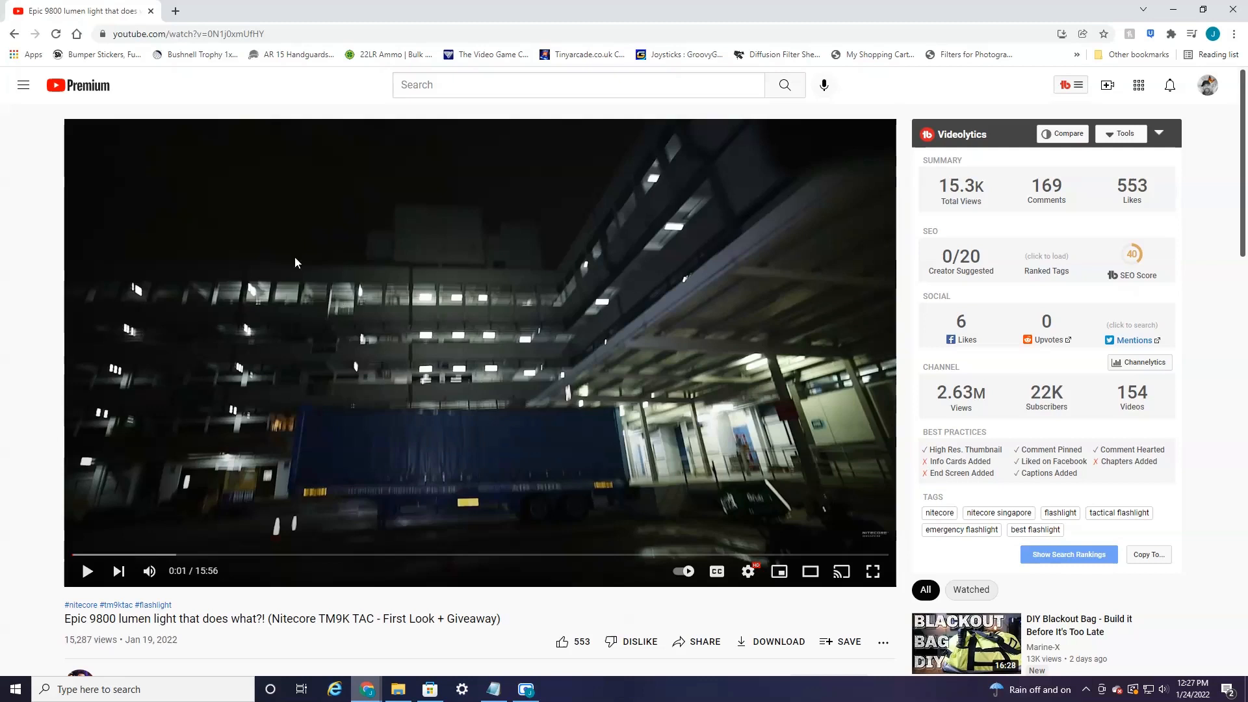
mouse_move(174, 14)
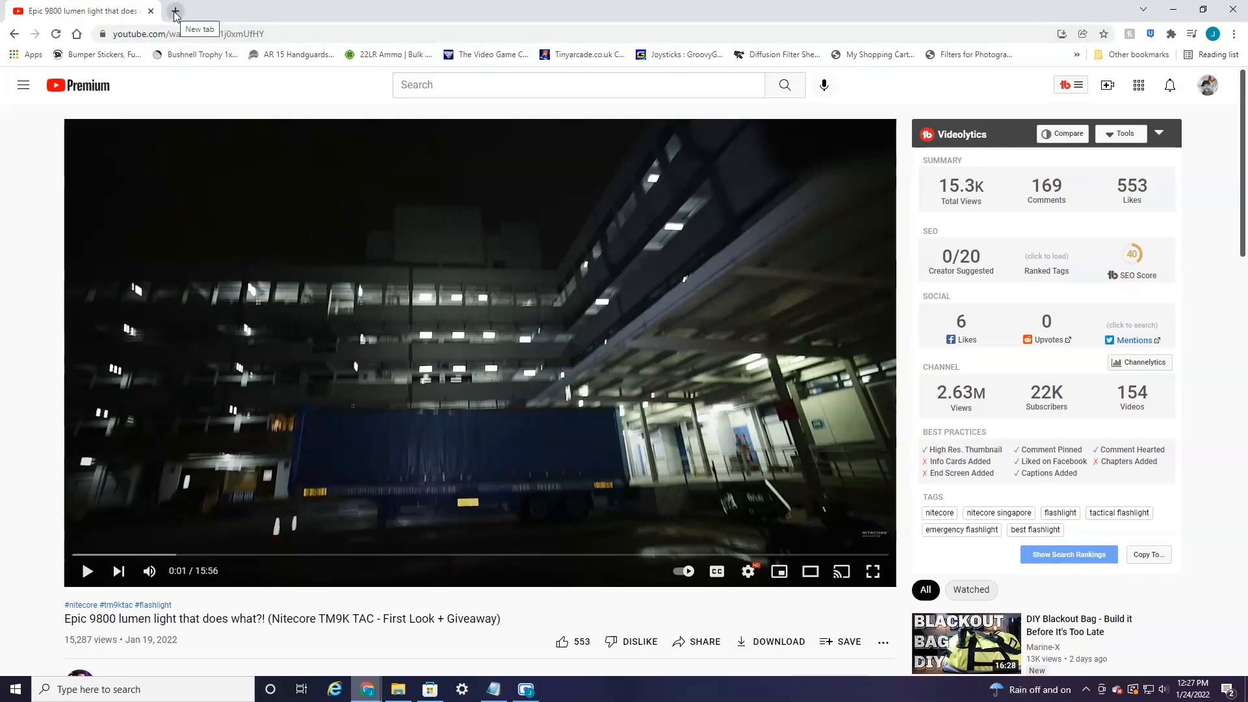
Step: Search 'ench' in a new tab and open the Enhancer for YouTube store listing
left_click(174, 11)
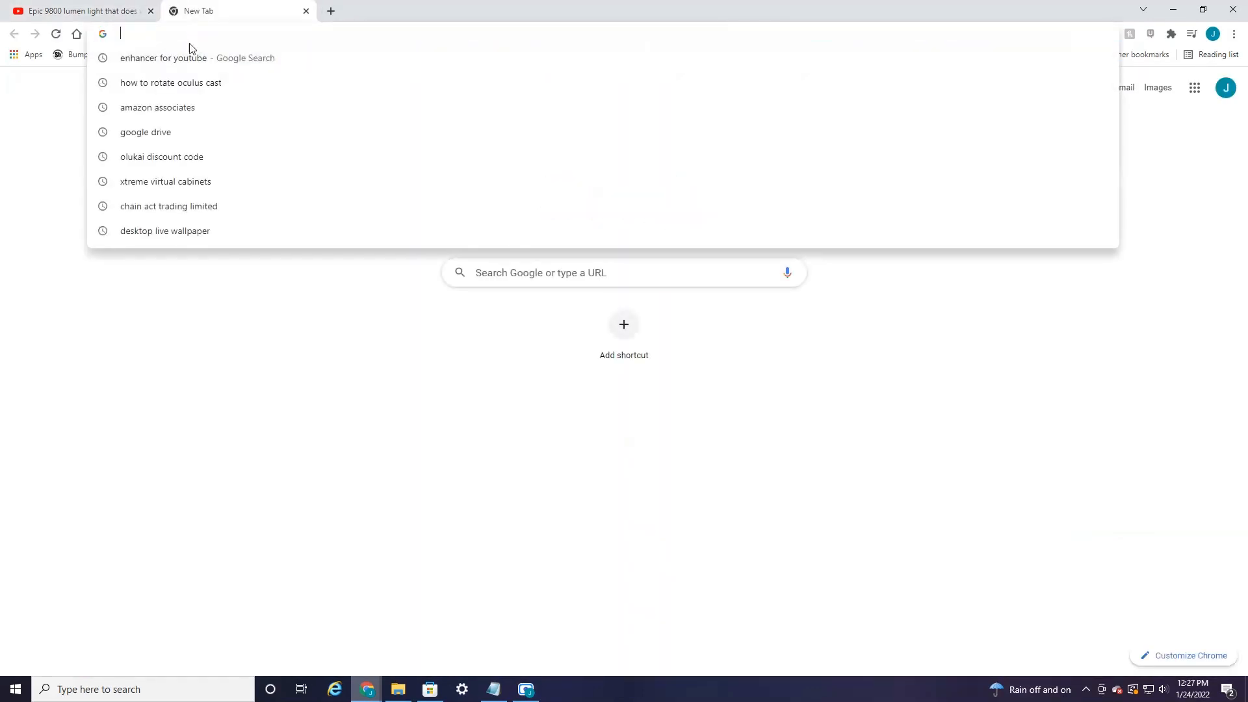
type("ench")
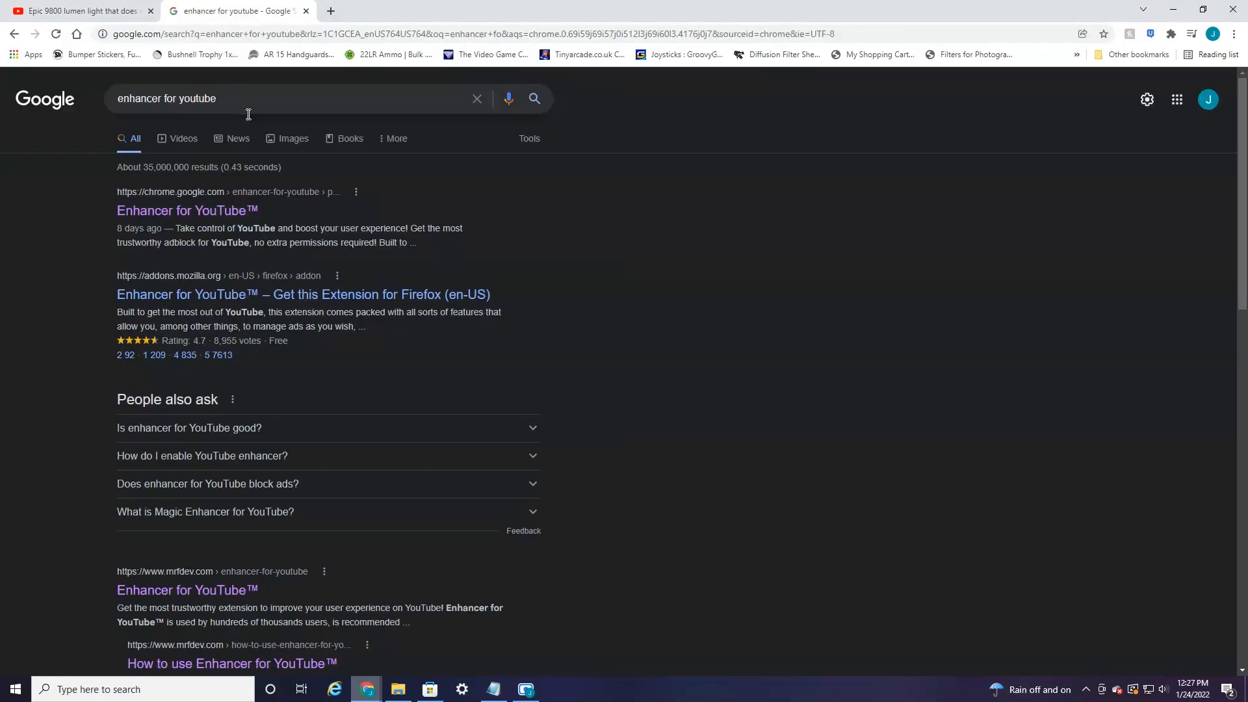
left_click(187, 211)
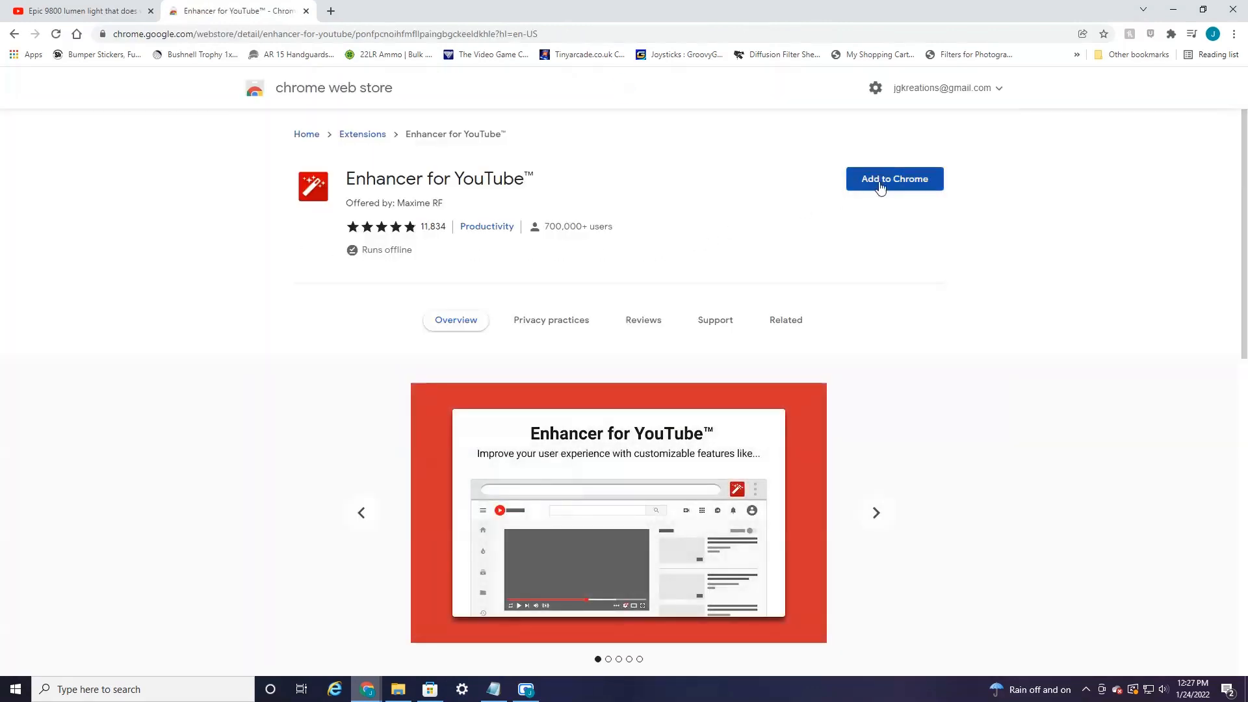
Step: Add the Enhancer for YouTube extension to Chrome and confirm the install
left_click(895, 178)
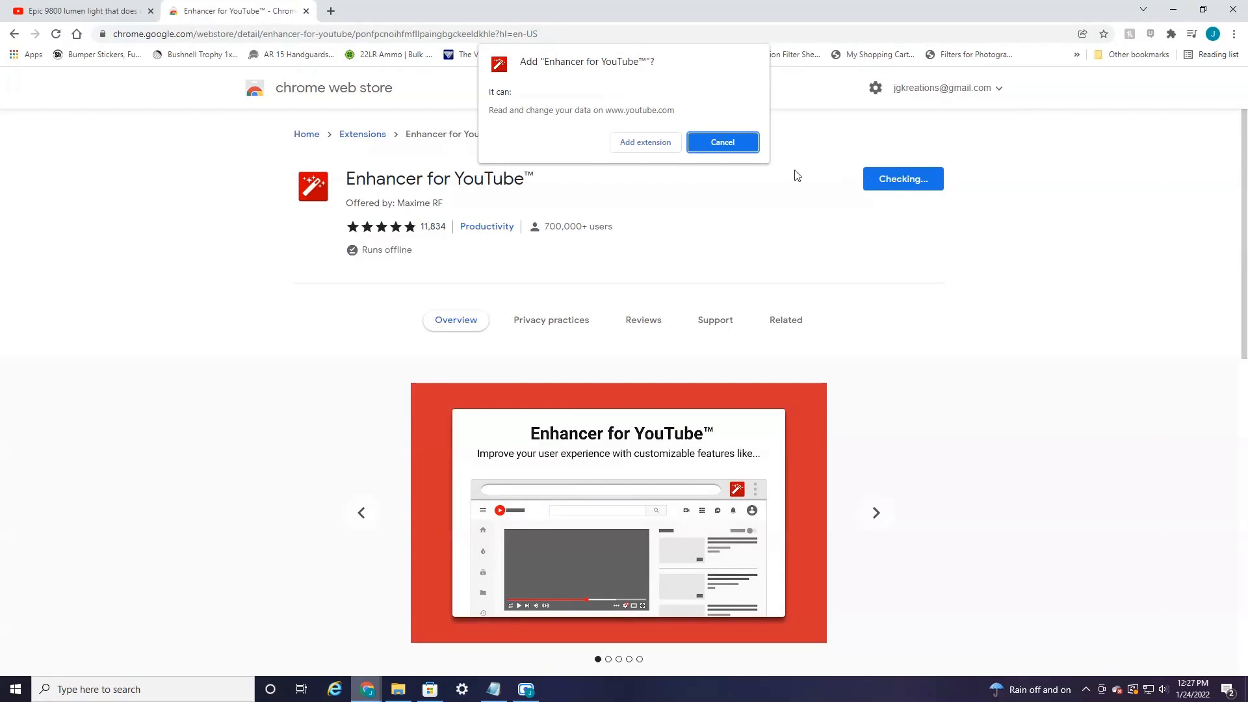
left_click(722, 142)
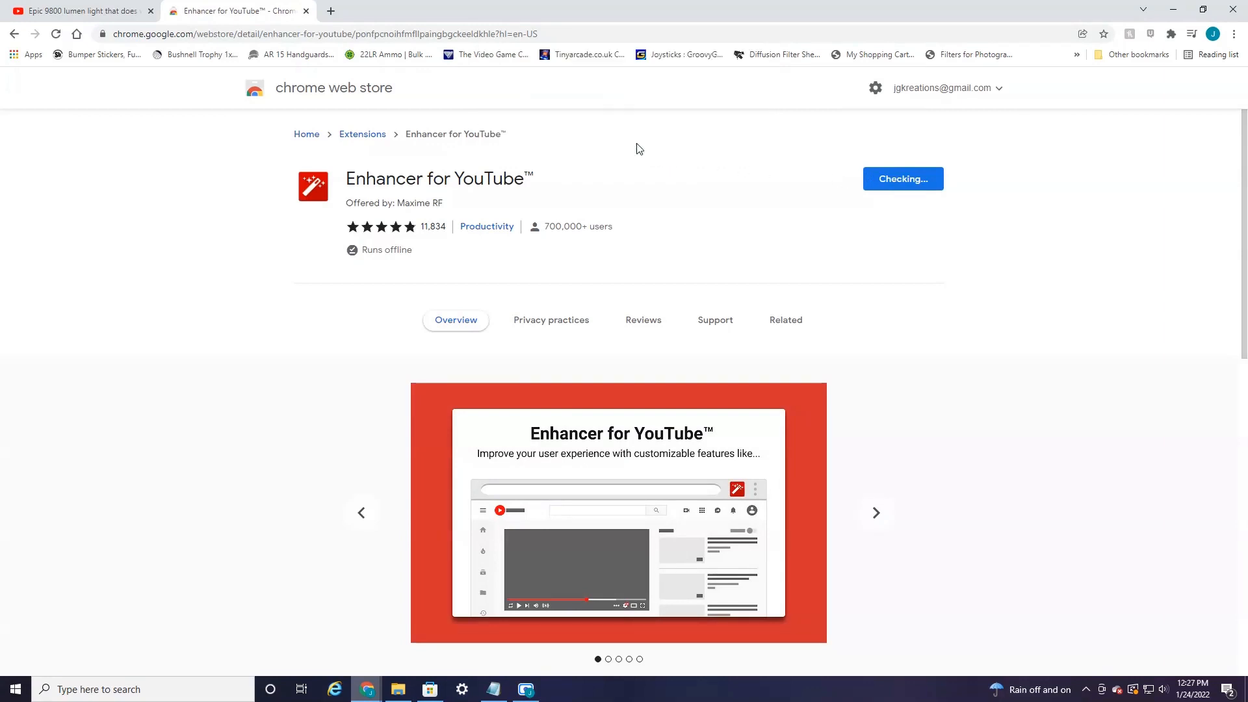
left_click(902, 178)
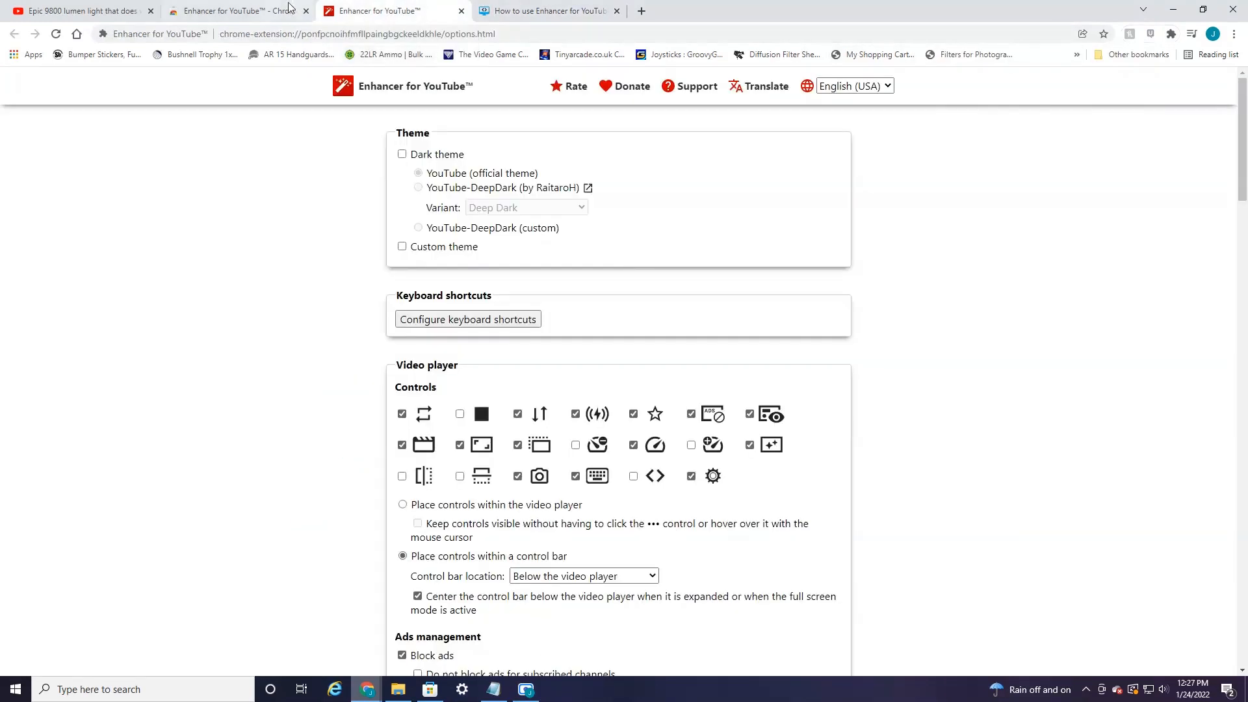
Step: Return to the flashlight video and pause it with the Enhancer control bar visible
left_click(75, 10)
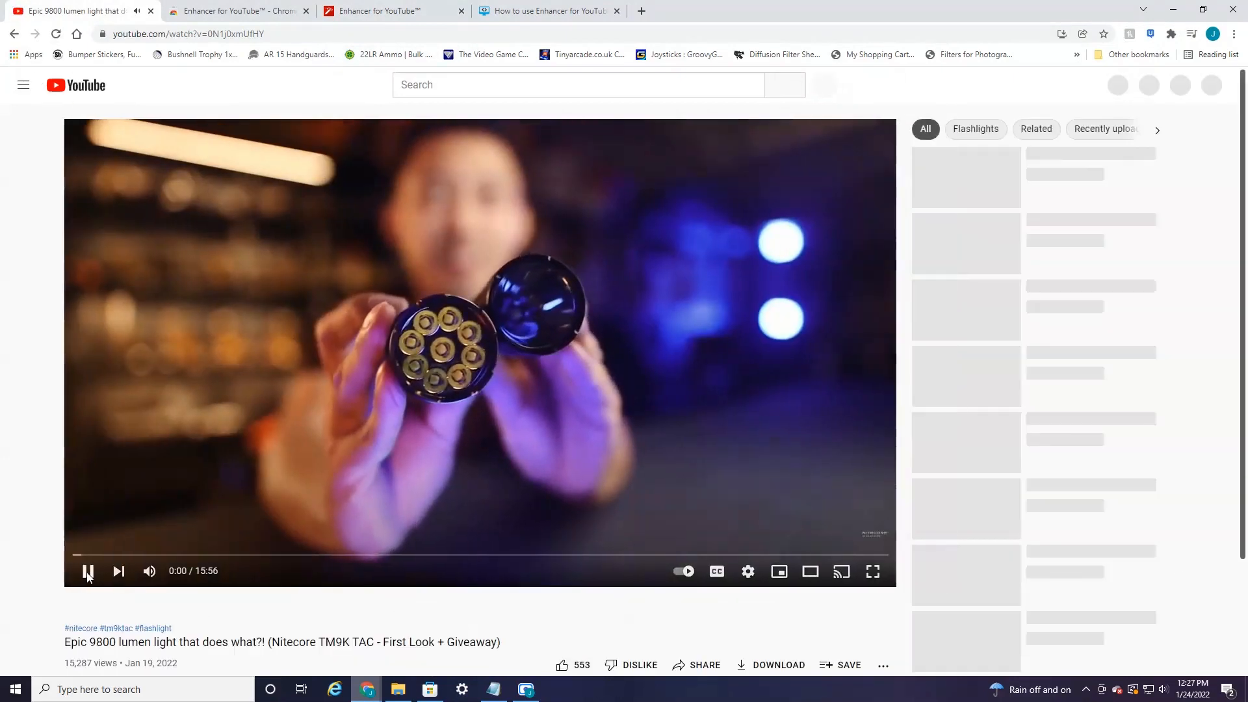
left_click(87, 571)
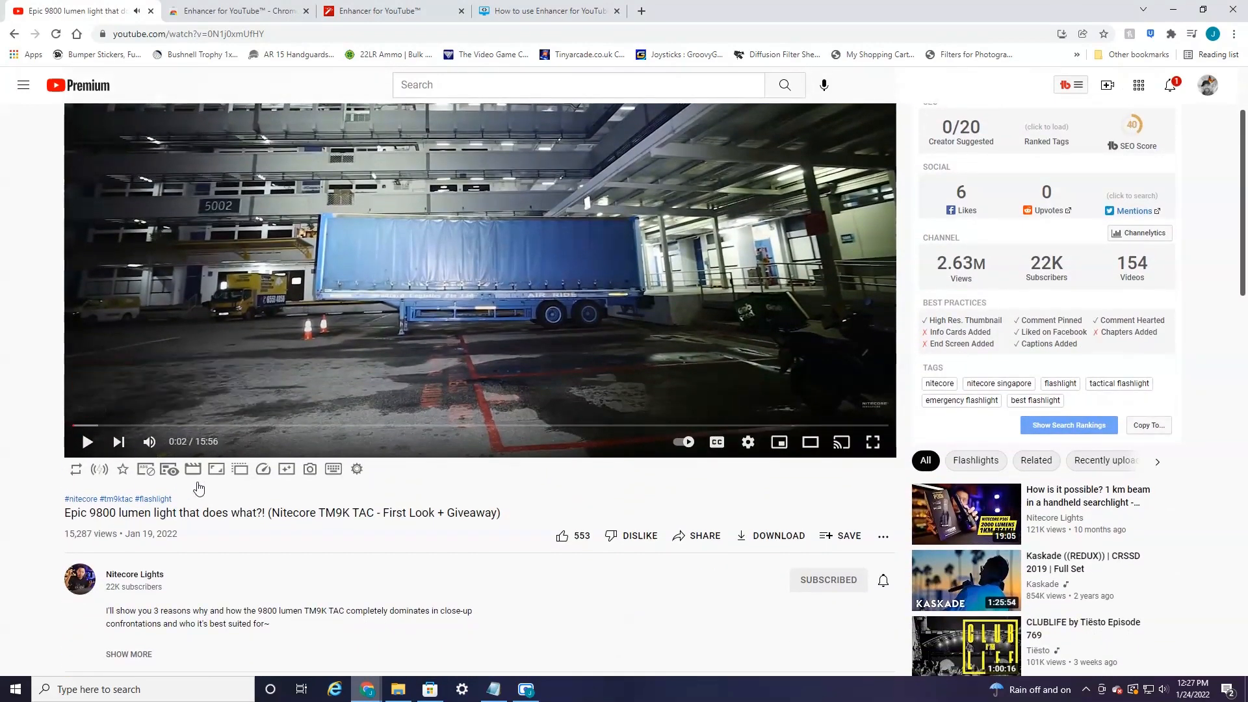
mouse_move(201, 490)
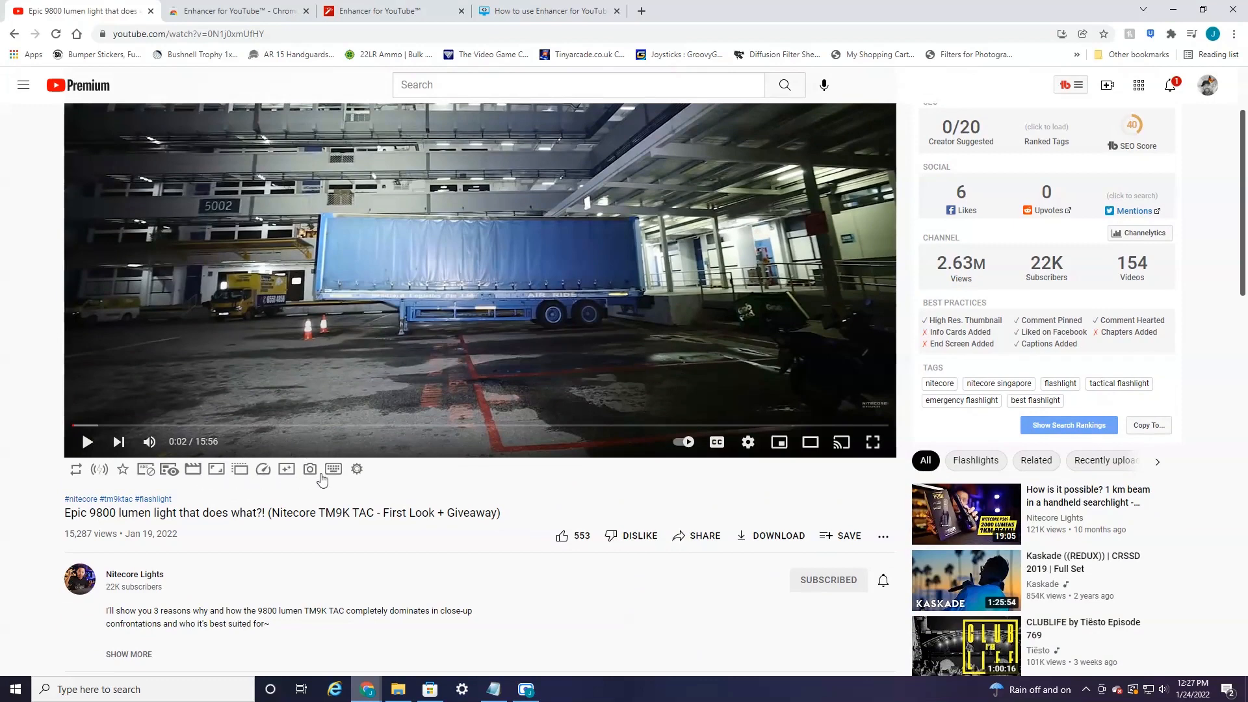
mouse_move(357, 470)
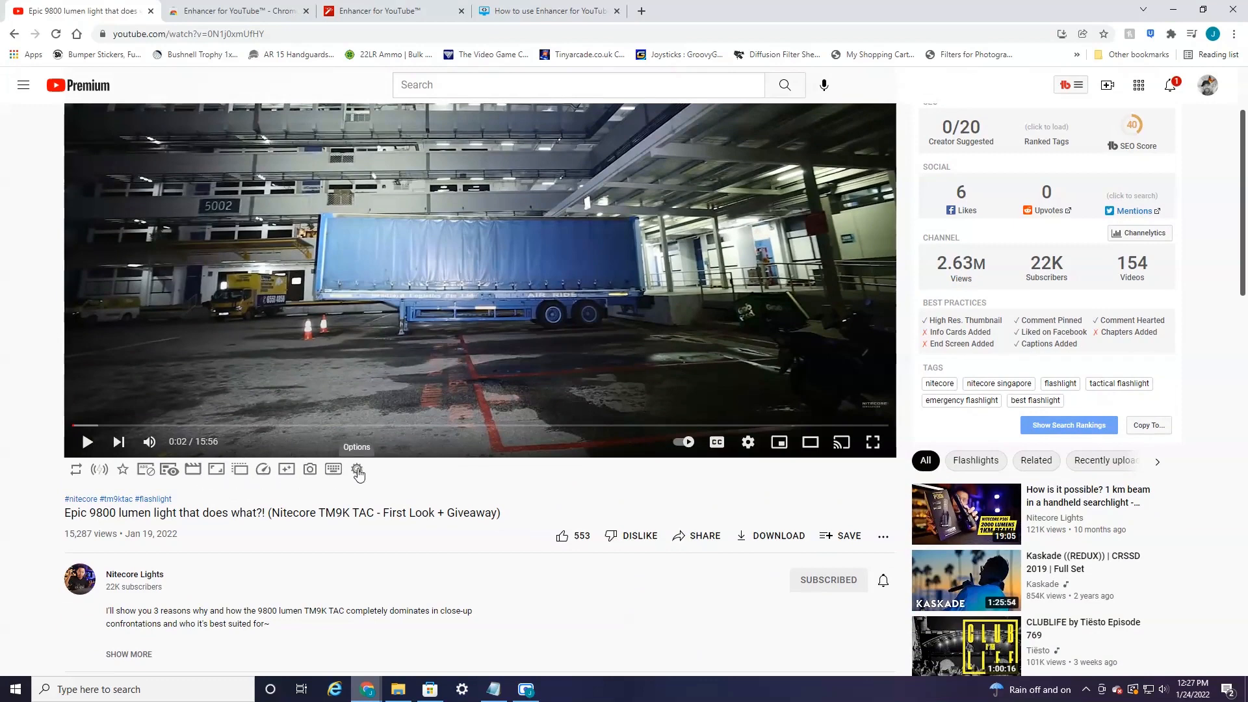
Step: Enable automatic playback quality and set Videos to 1080p HD, then return to the video
left_click(358, 469)
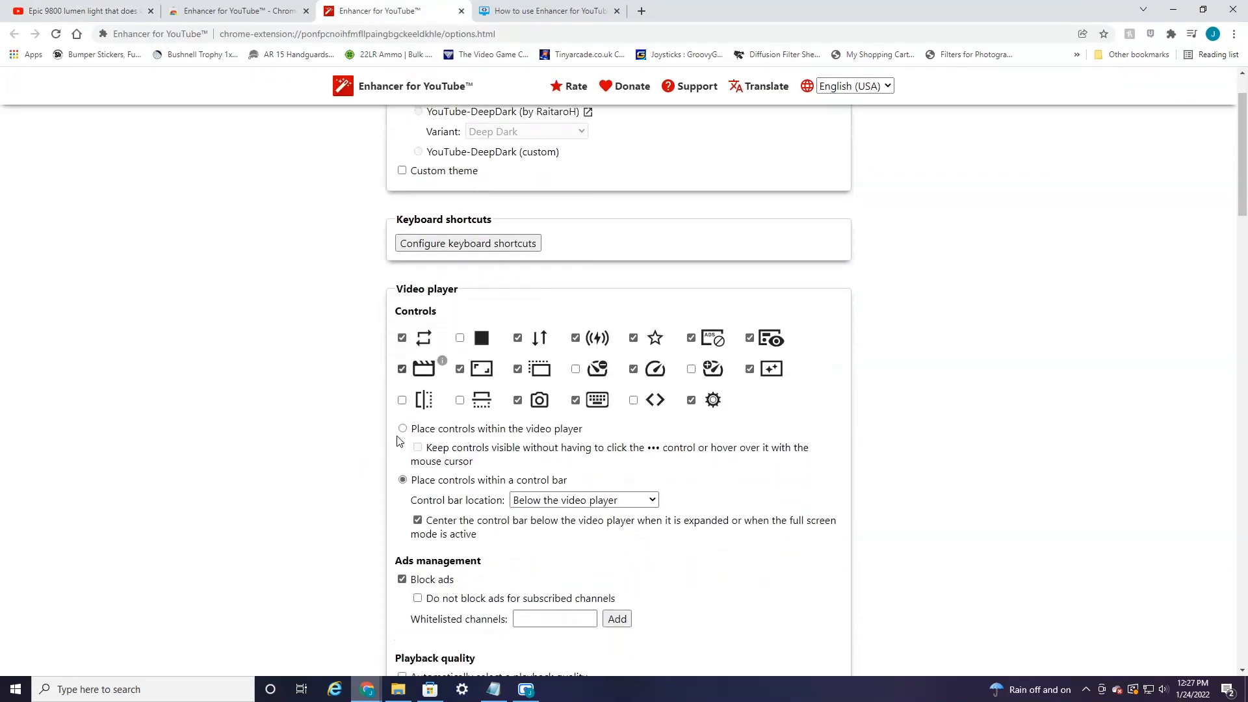
scroll("down", 3)
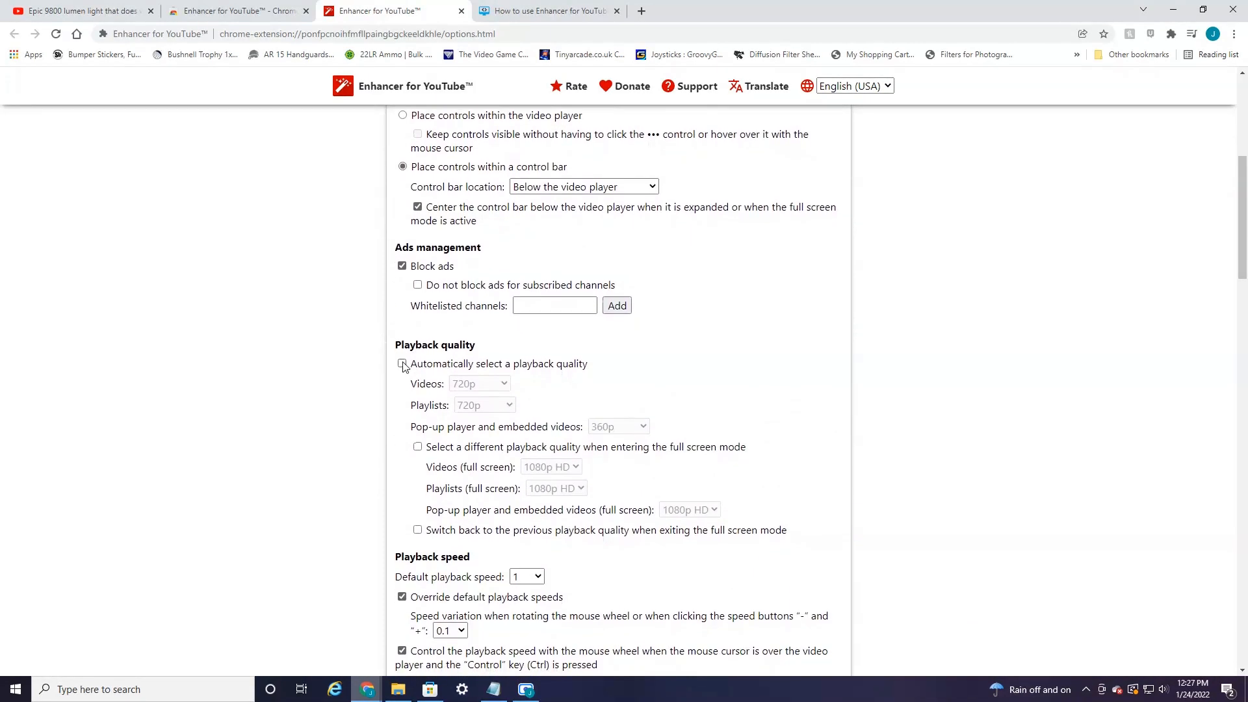
left_click(402, 364)
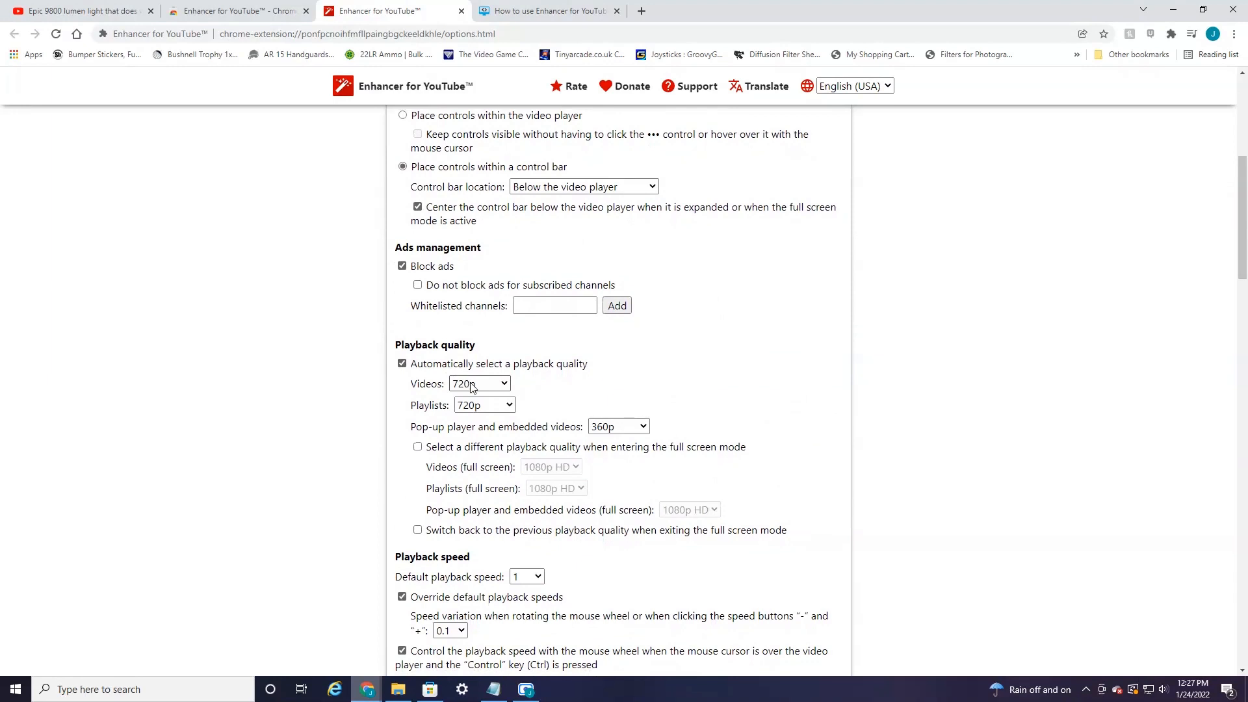
left_click(479, 383)
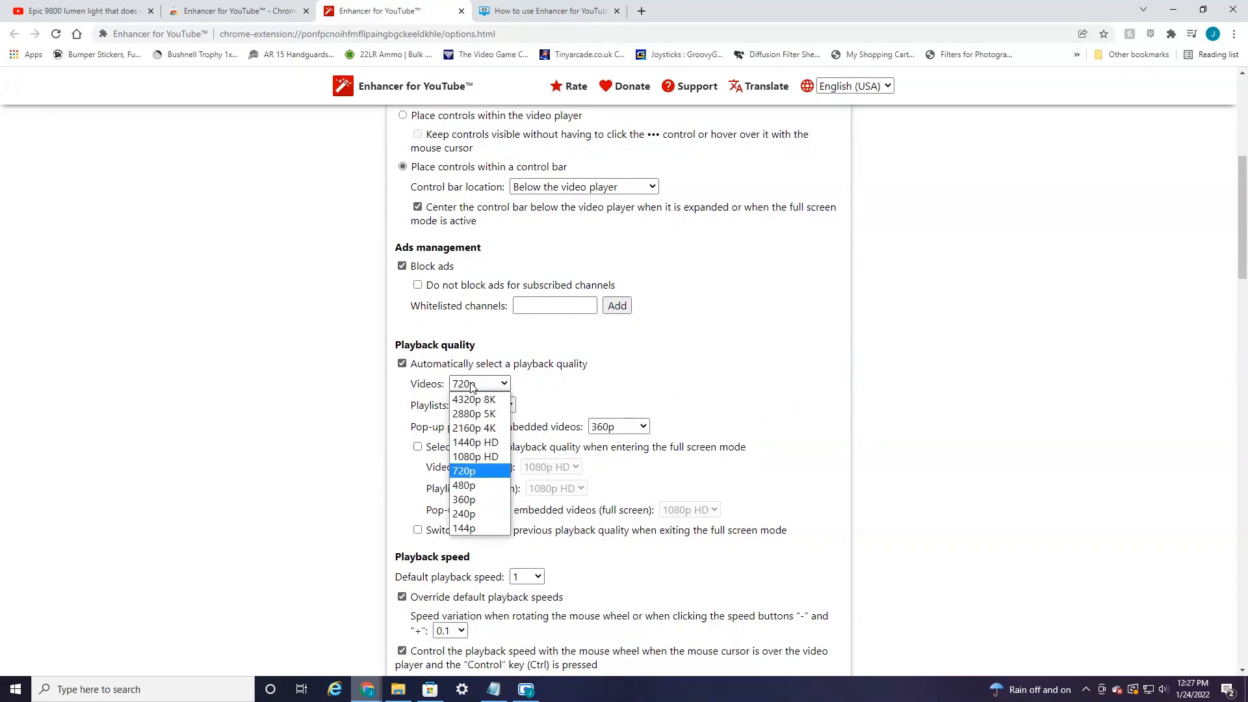
mouse_move(476, 456)
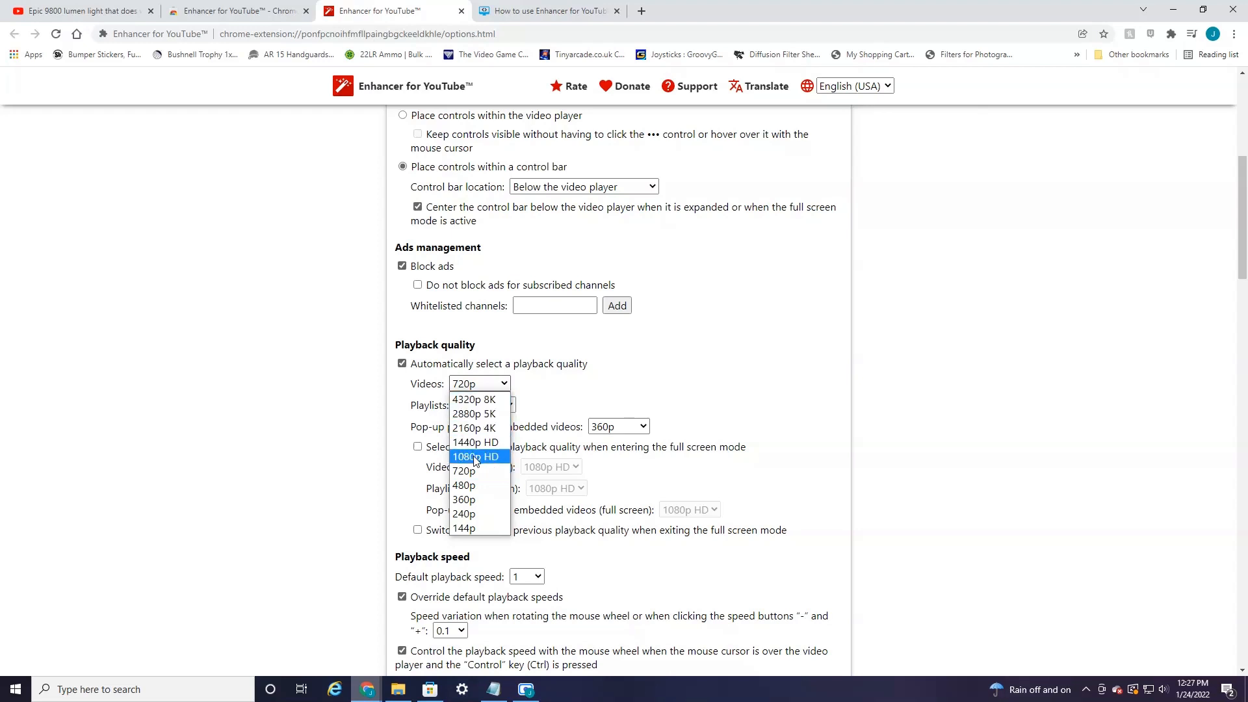
left_click(476, 456)
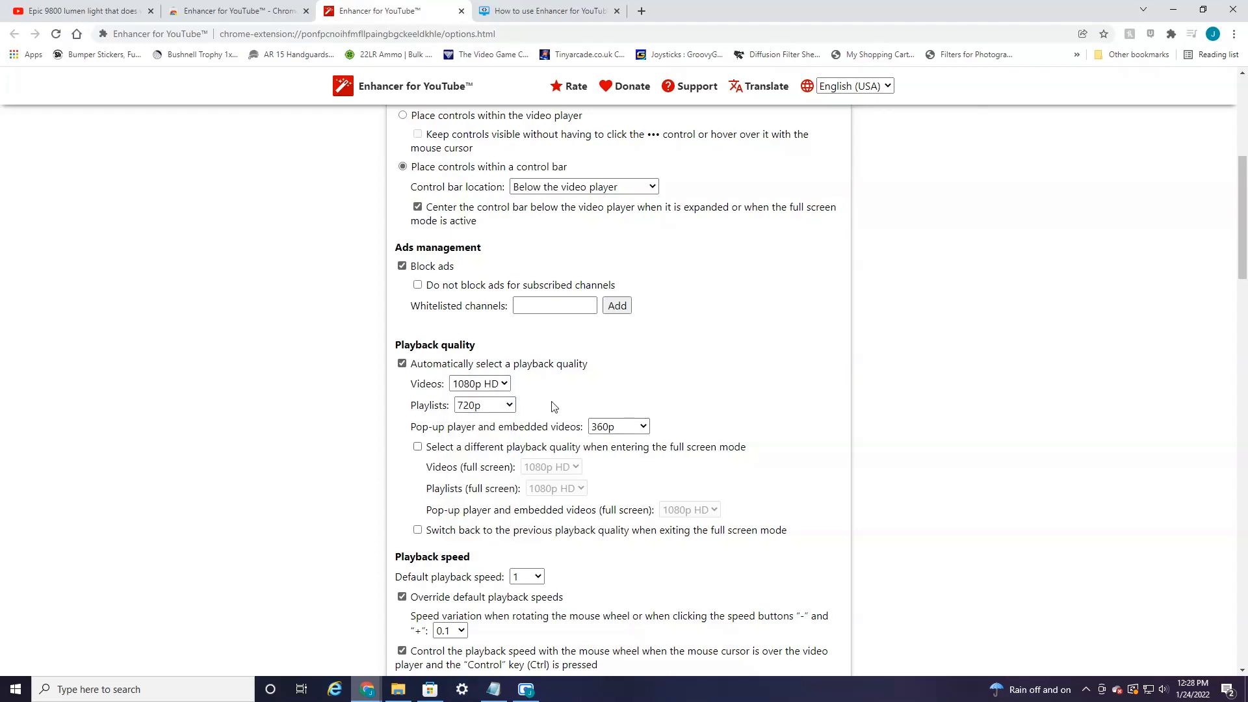
left_click(80, 10)
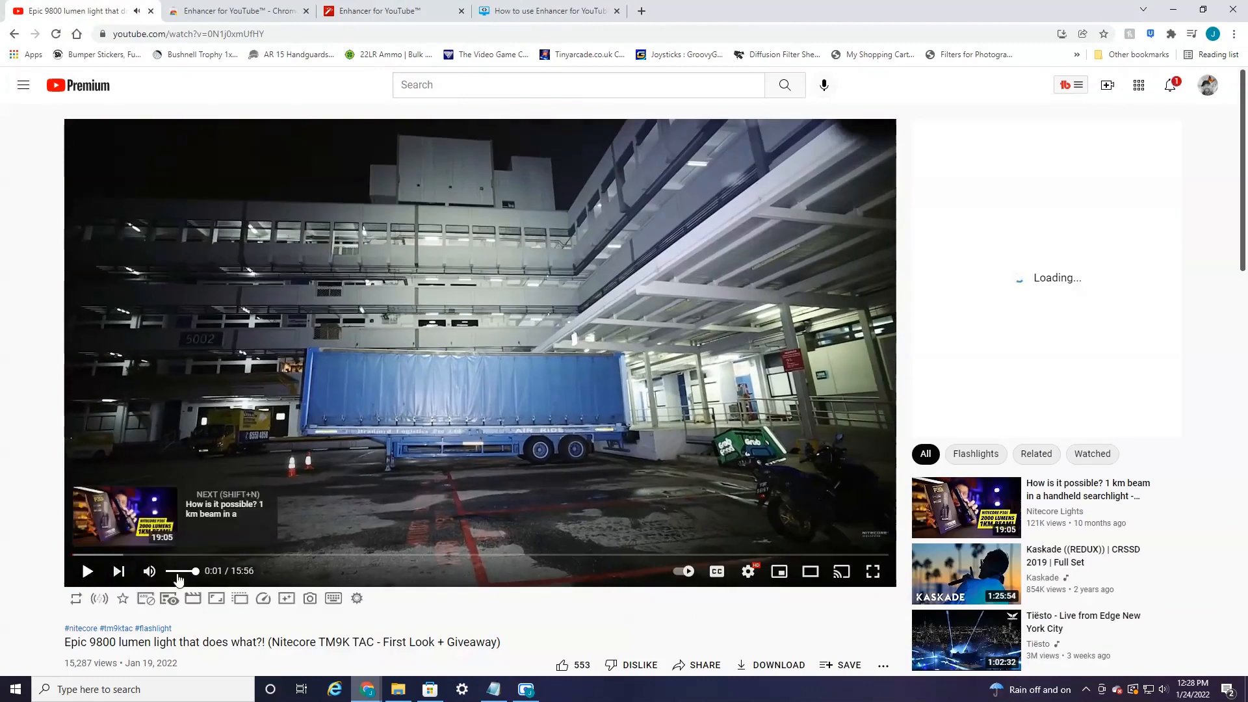
Step: Open the player's settings to confirm quality now shows 1080p
left_click(749, 570)
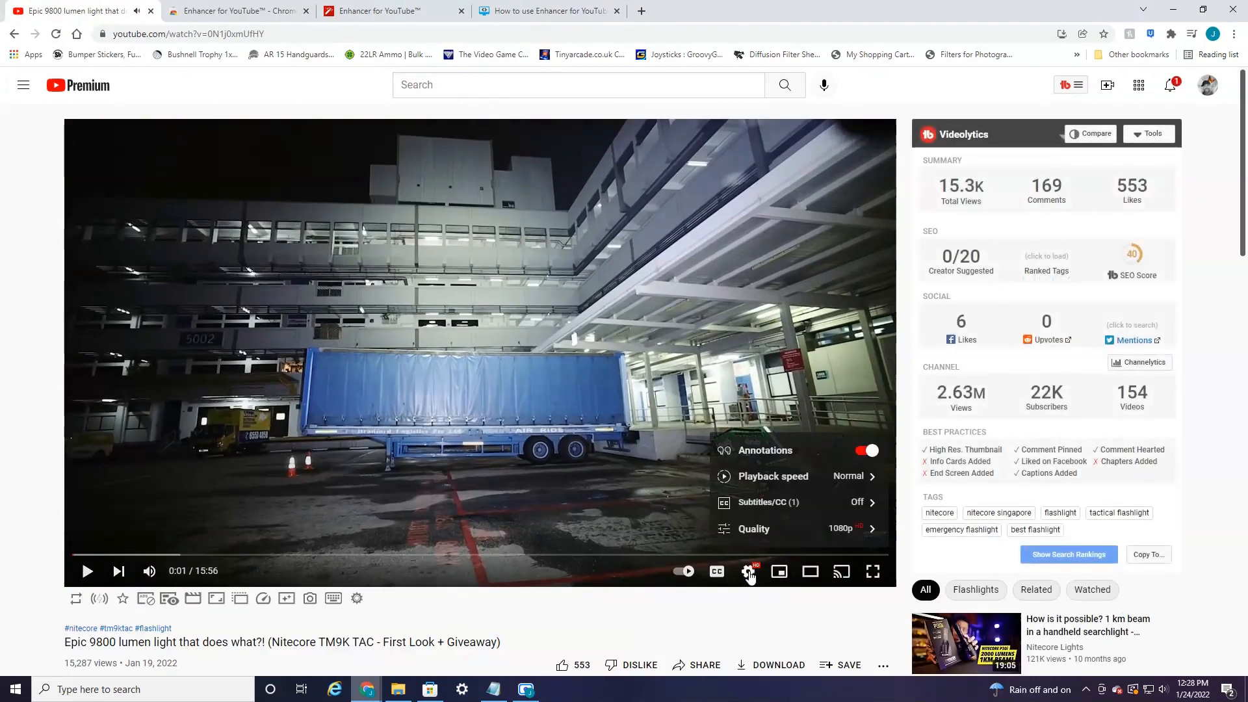
mouse_move(844, 537)
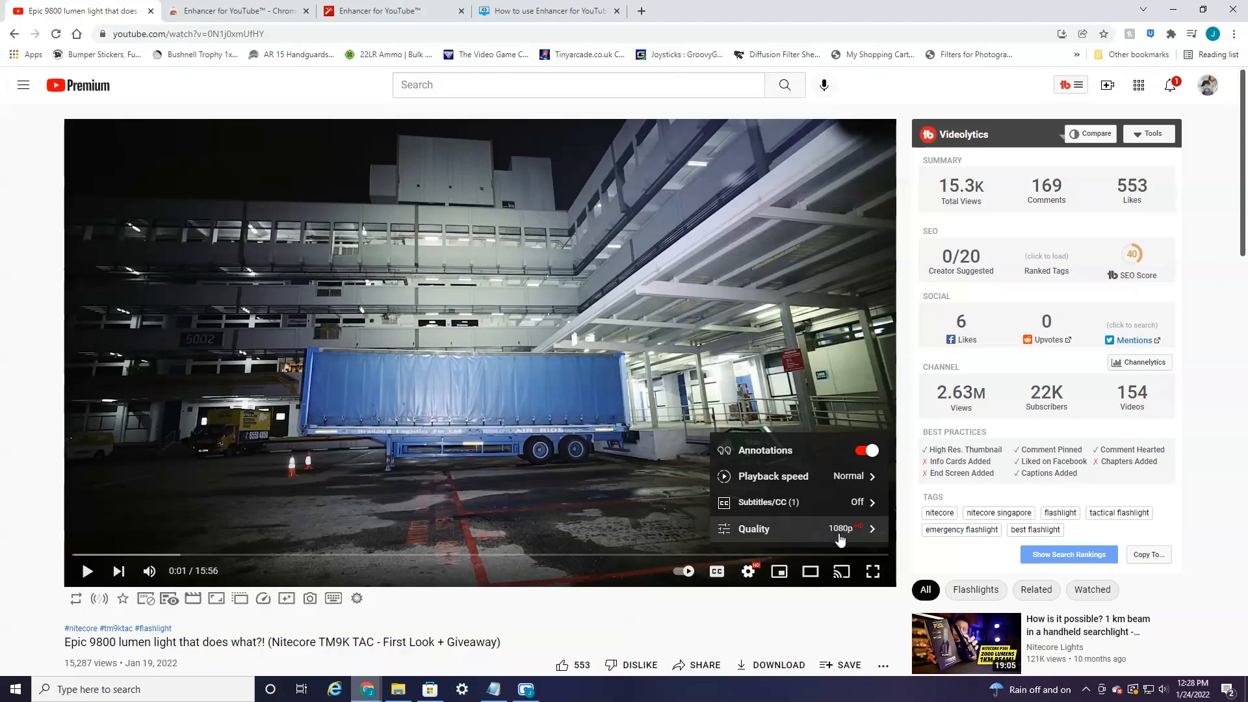
mouse_move(840, 541)
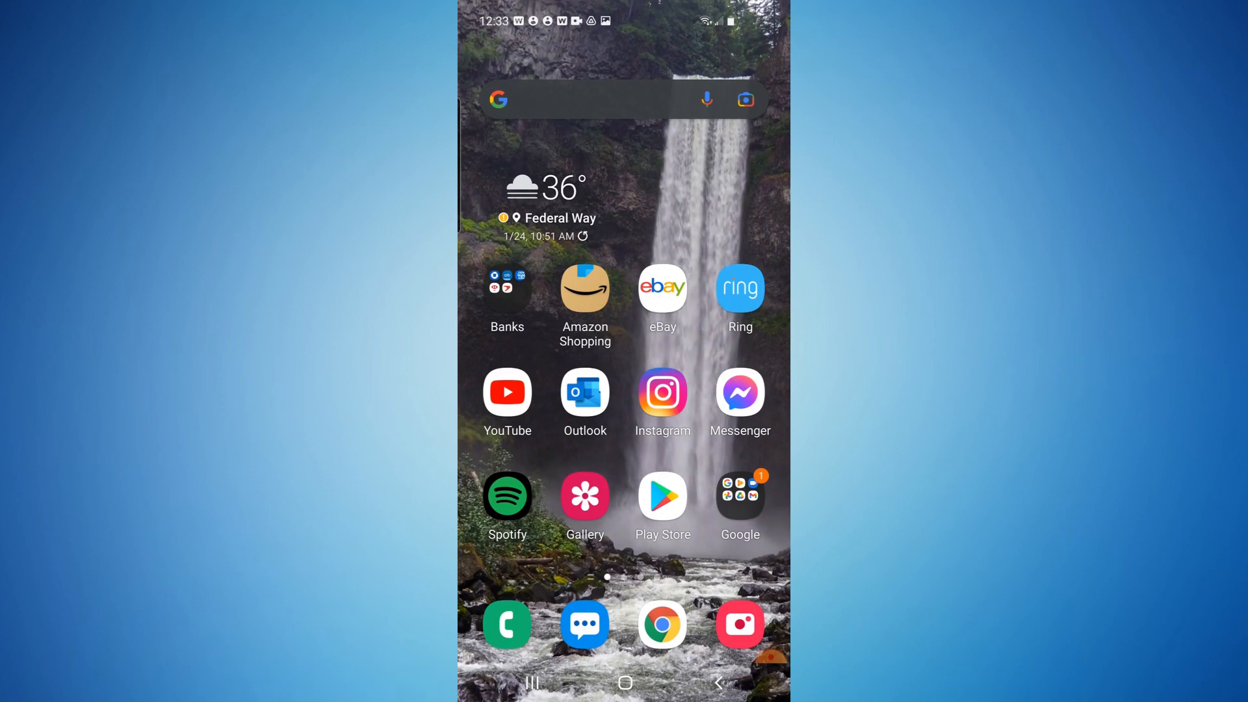
Step: Launch the YouTube app, pause the ski crash video and open its options
left_click(506, 391)
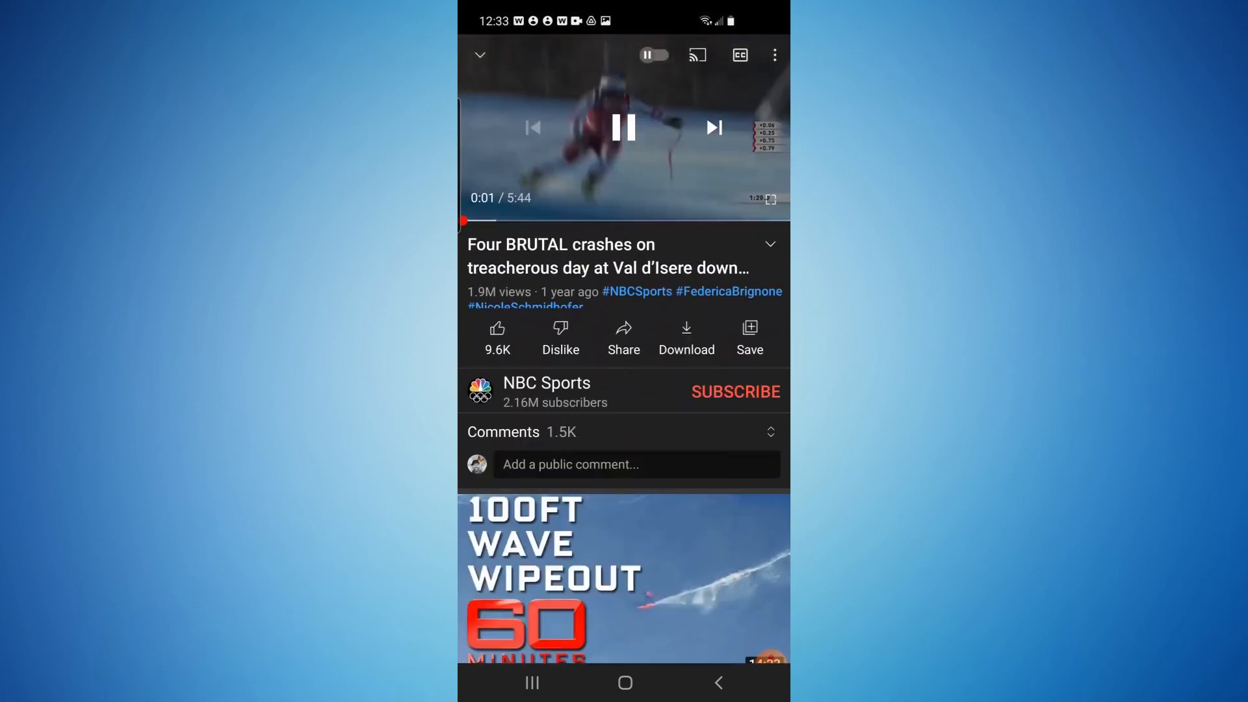
left_click(624, 128)
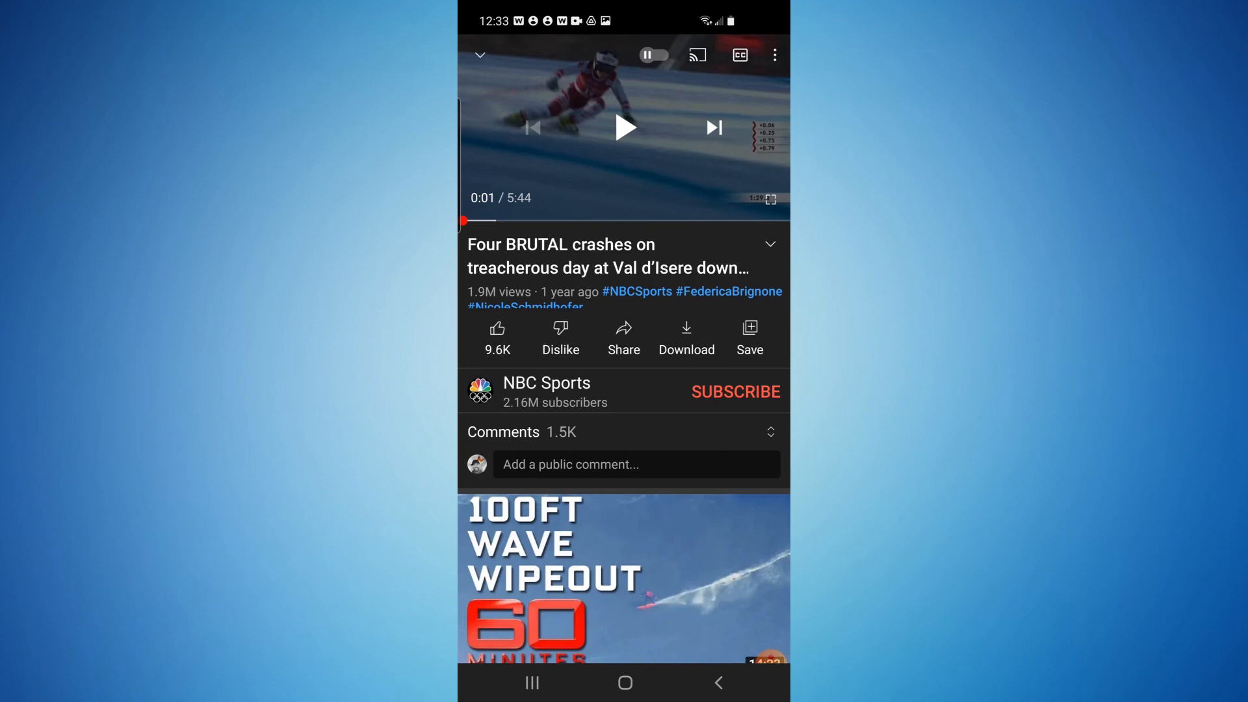
left_click(773, 55)
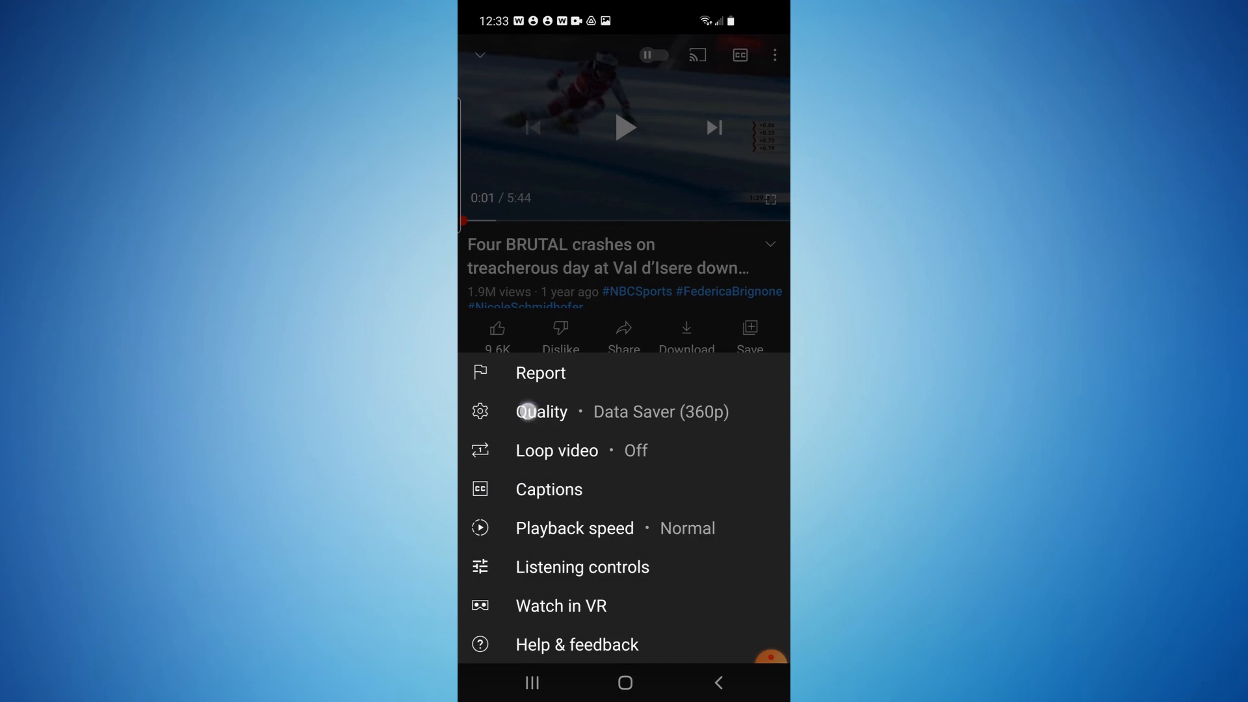
Step: Change the video's quality from Data saver to Higher picture quality
left_click(541, 412)
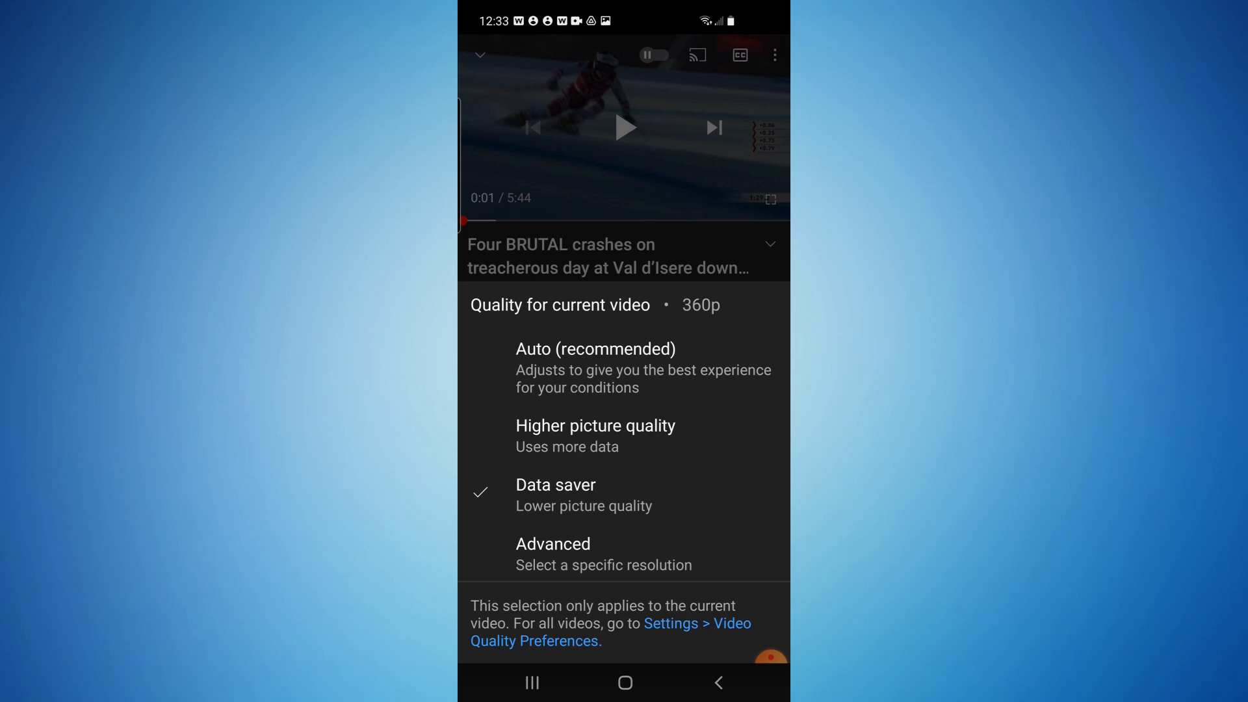
left_click(595, 425)
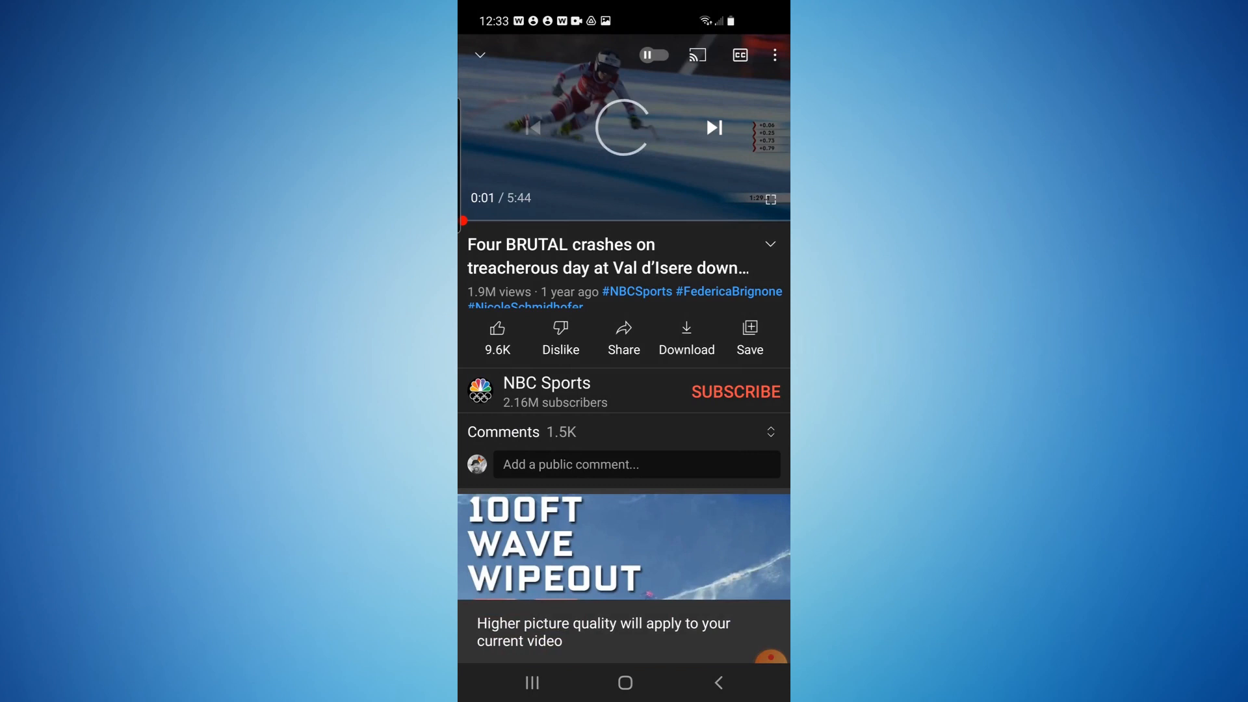
left_click(624, 127)
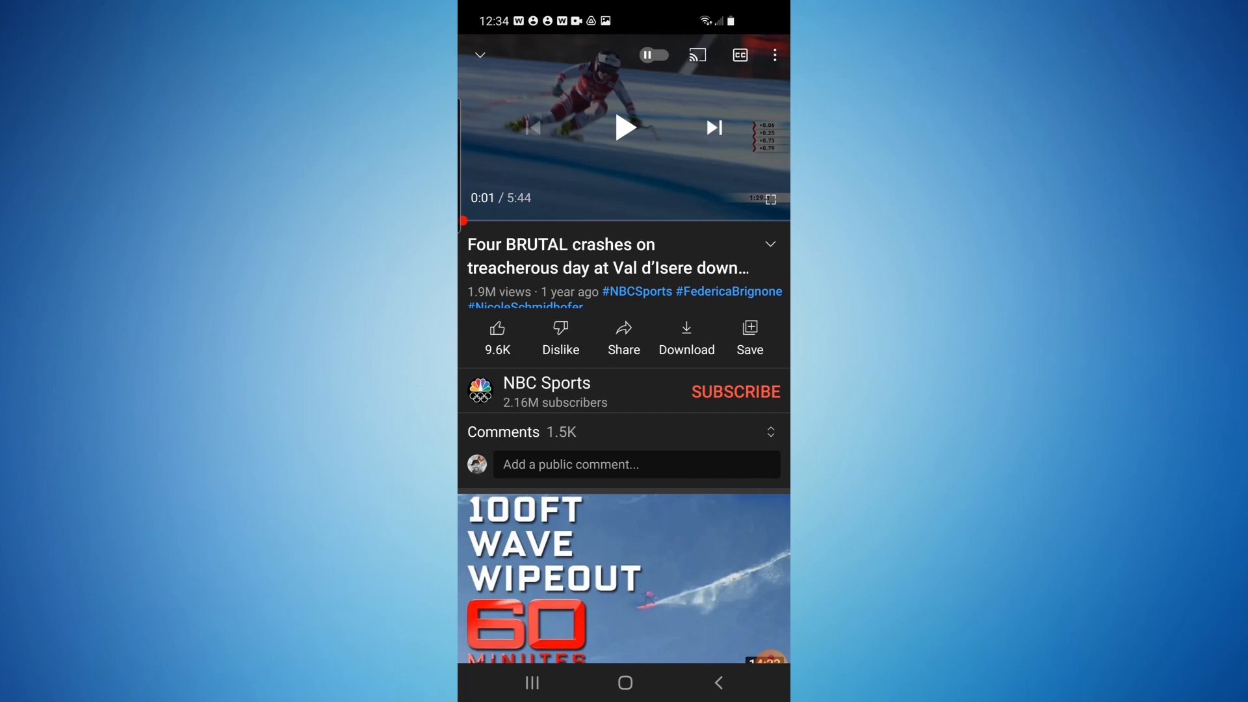
Step: In Video quality preferences, select Higher picture quality for mobile networks and Wi-Fi
left_click(775, 55)
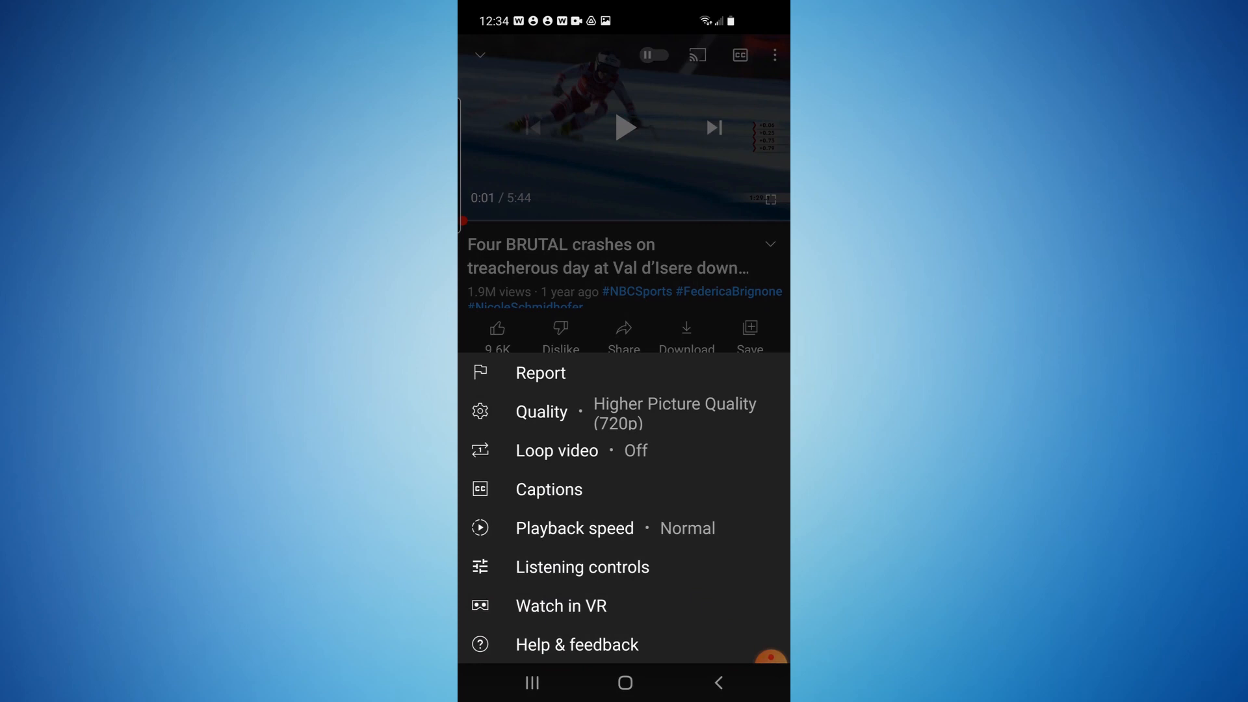
left_click(541, 412)
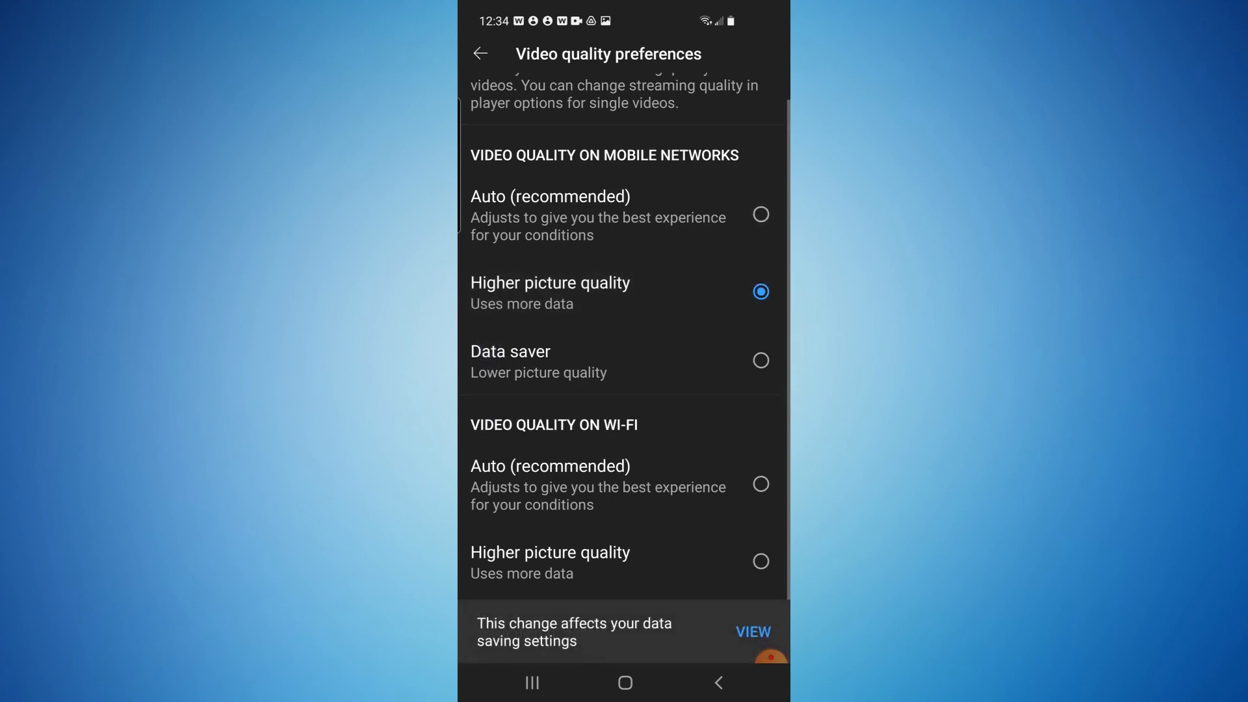
left_click(550, 561)
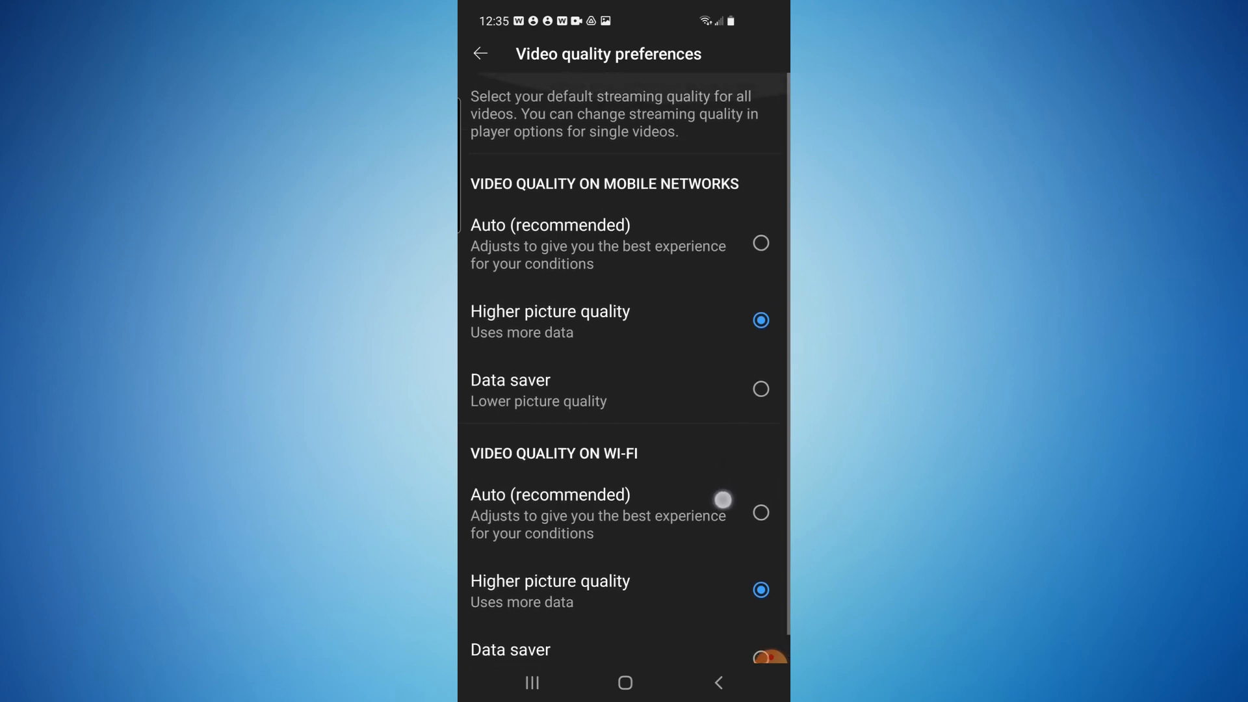
scroll("down", 3)
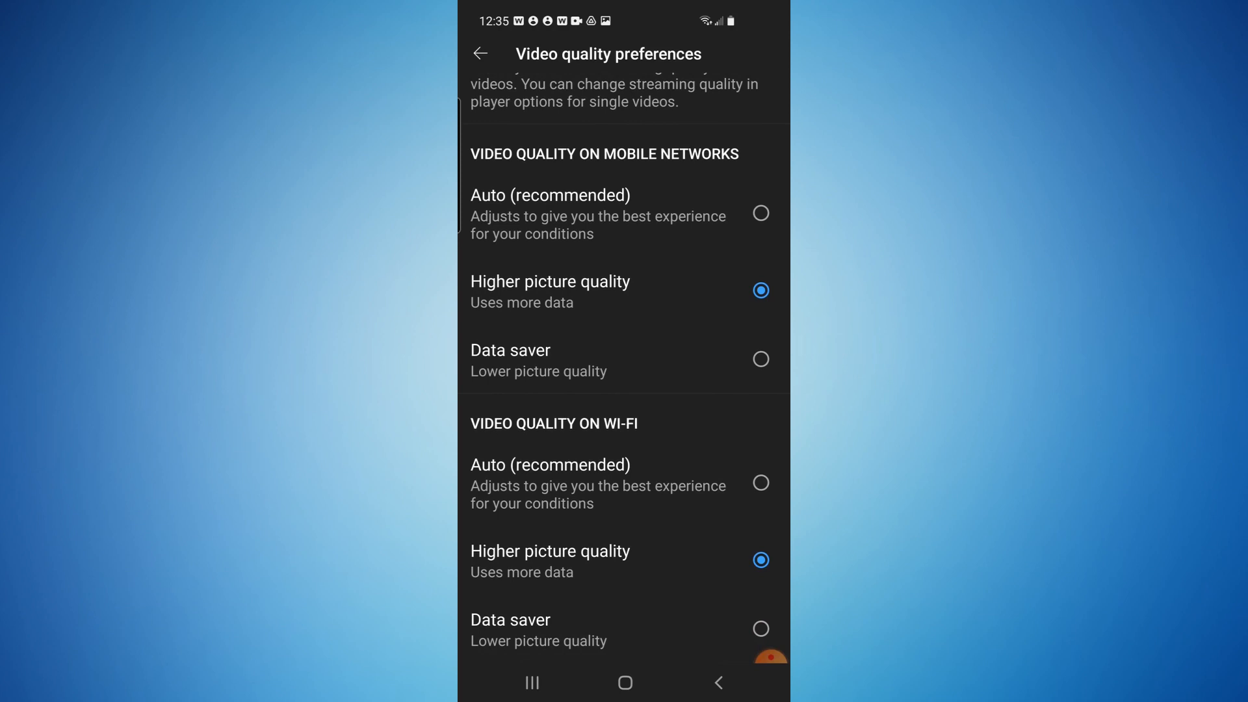
left_click(479, 54)
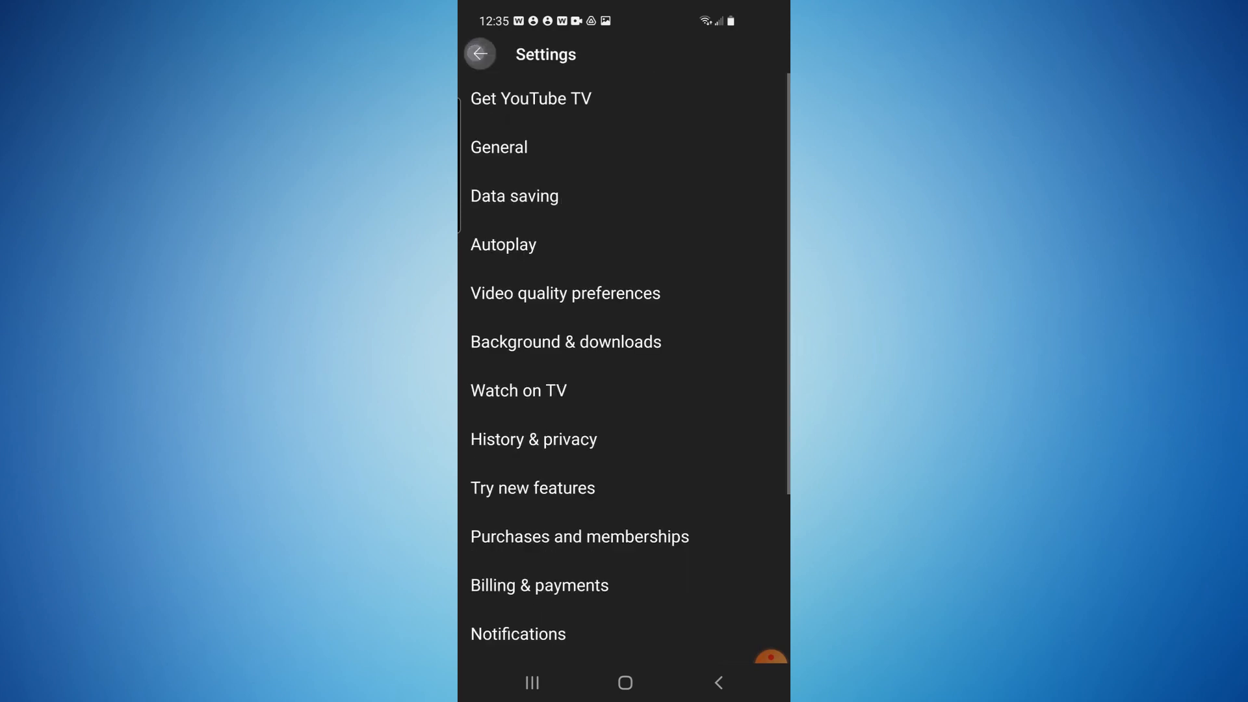
Step: Open the Nazare surfing video and check its options show Higher Picture Quality (720p)
left_click(480, 55)
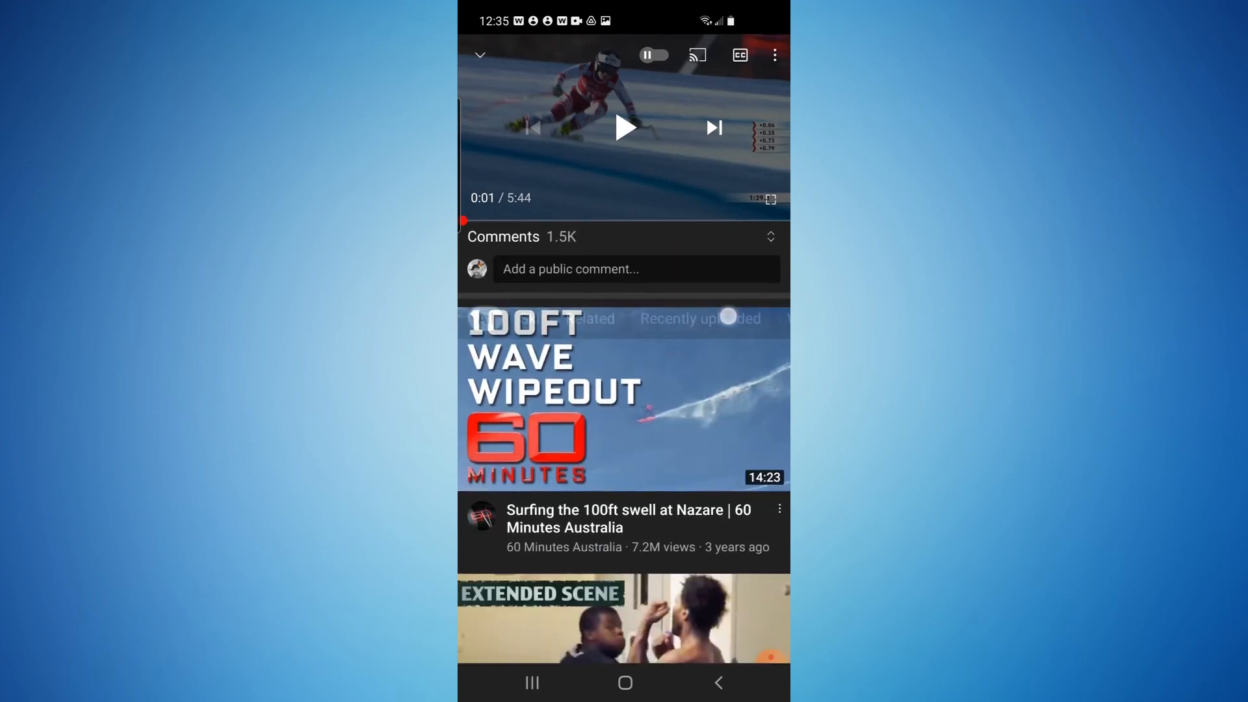
left_click(624, 398)
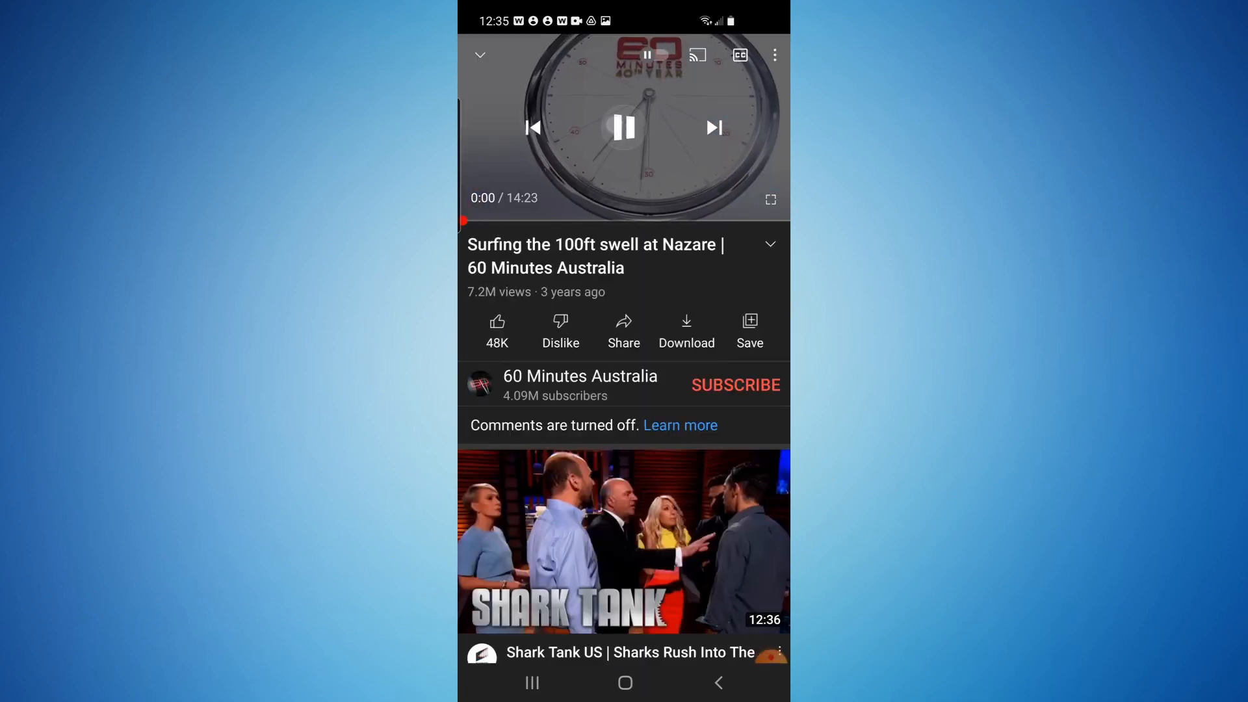
left_click(625, 127)
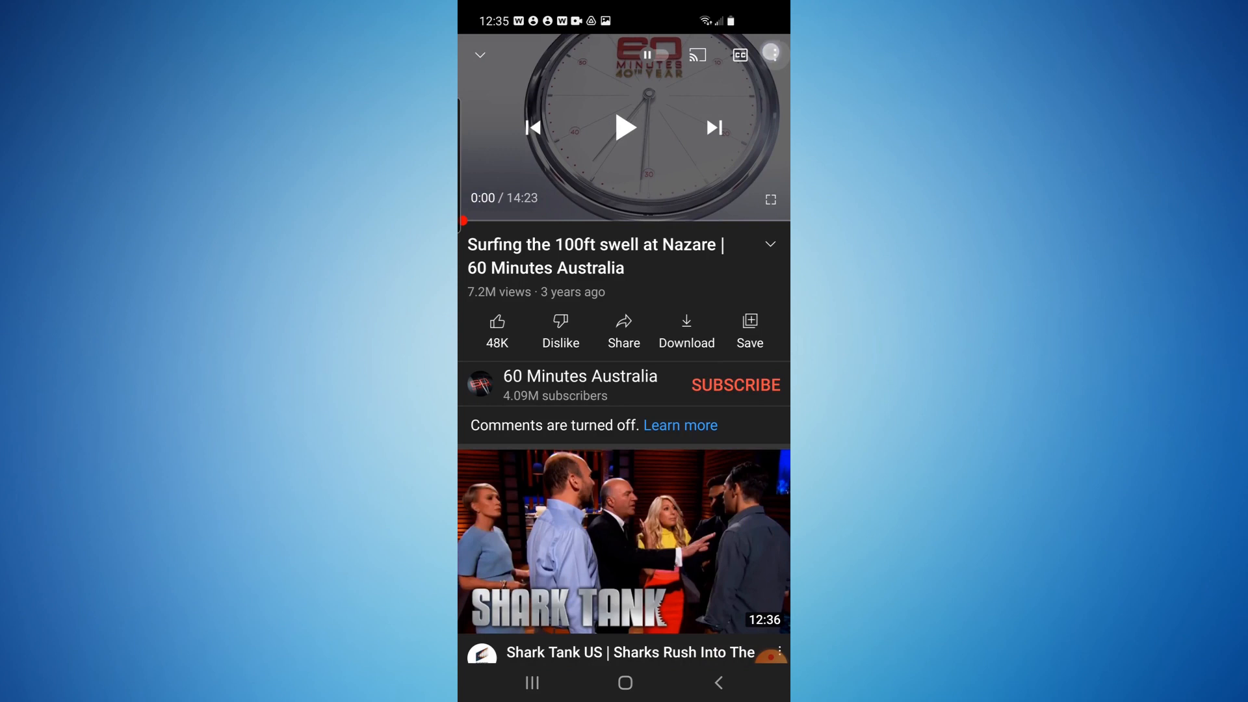
left_click(771, 54)
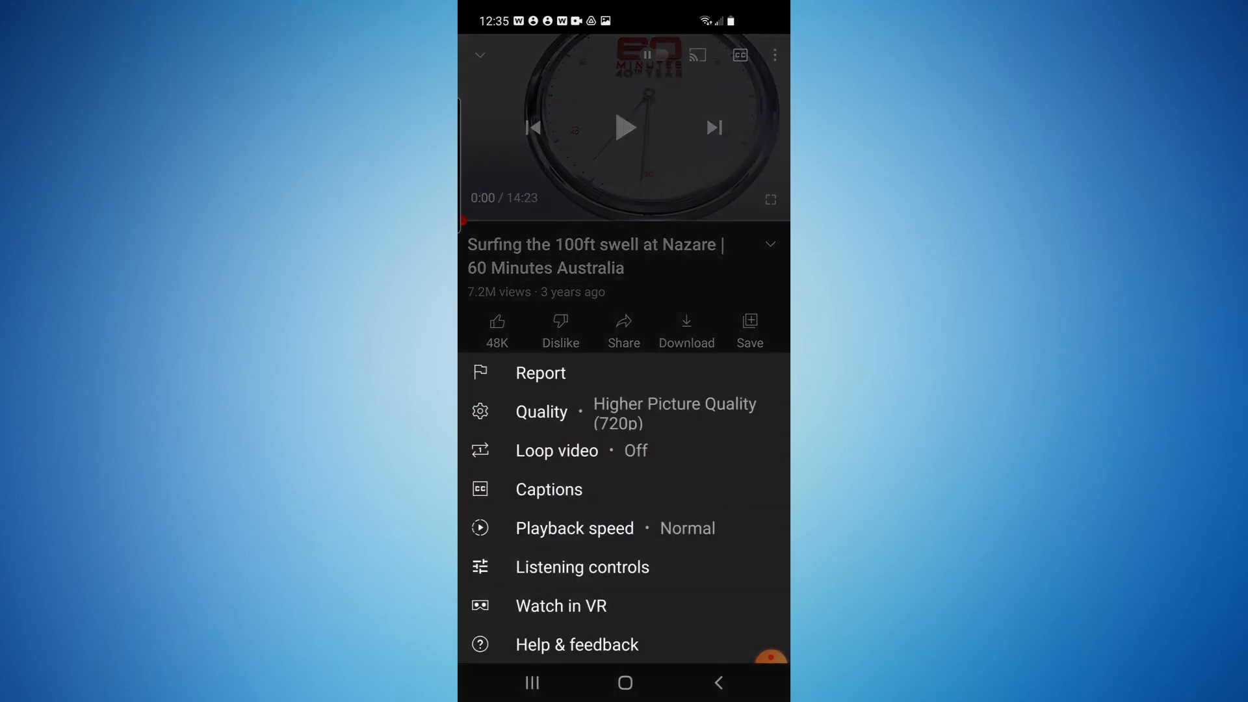